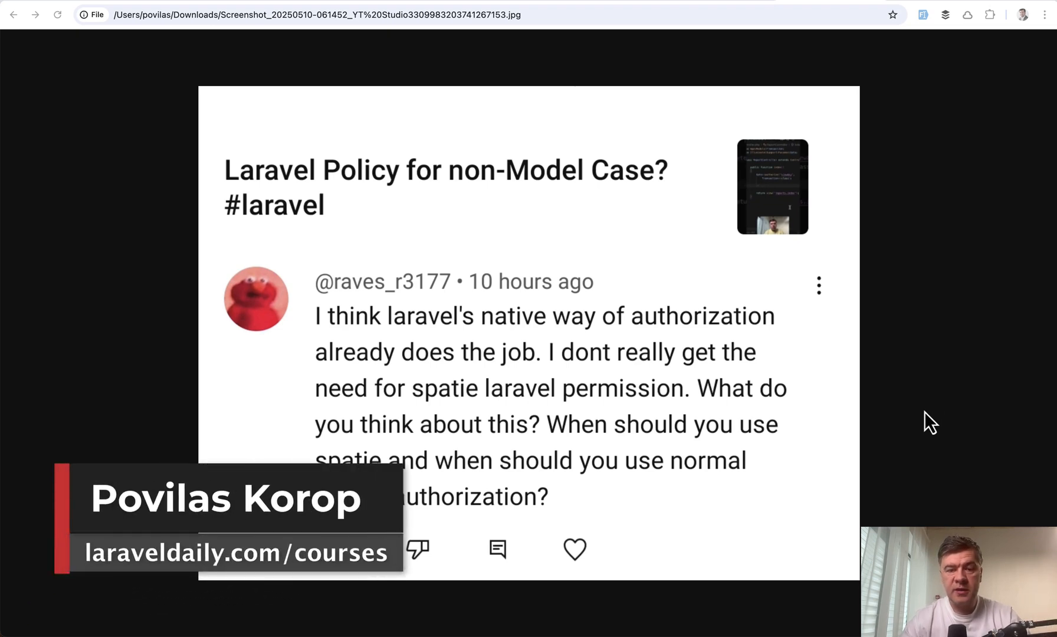
{"action": "mouse_move", "coordinate": [955, 487]}
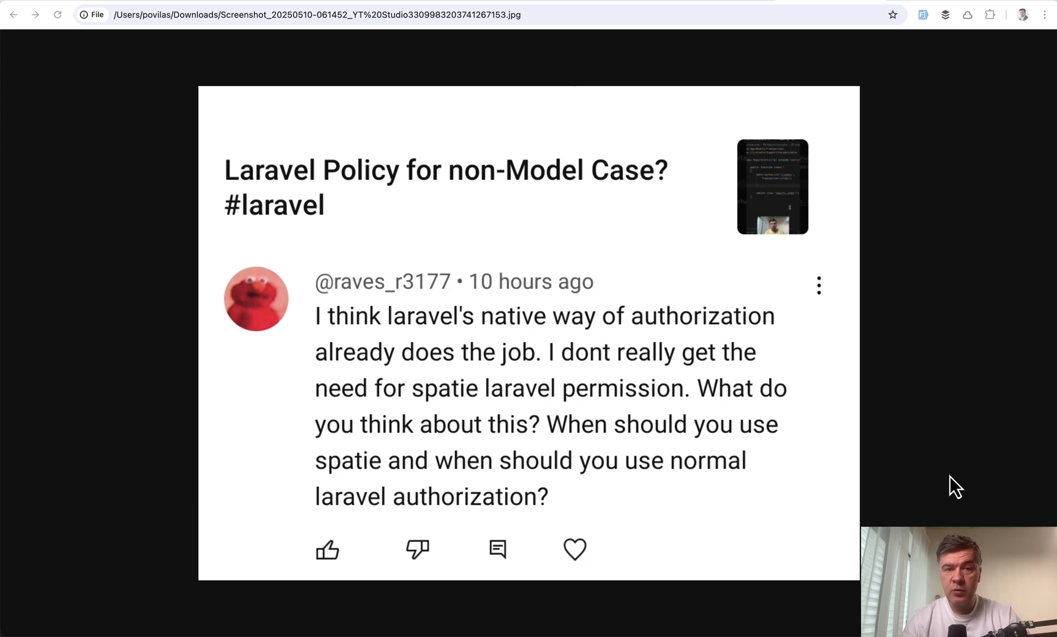
{"action": "mouse_move", "coordinate": [968, 316]}
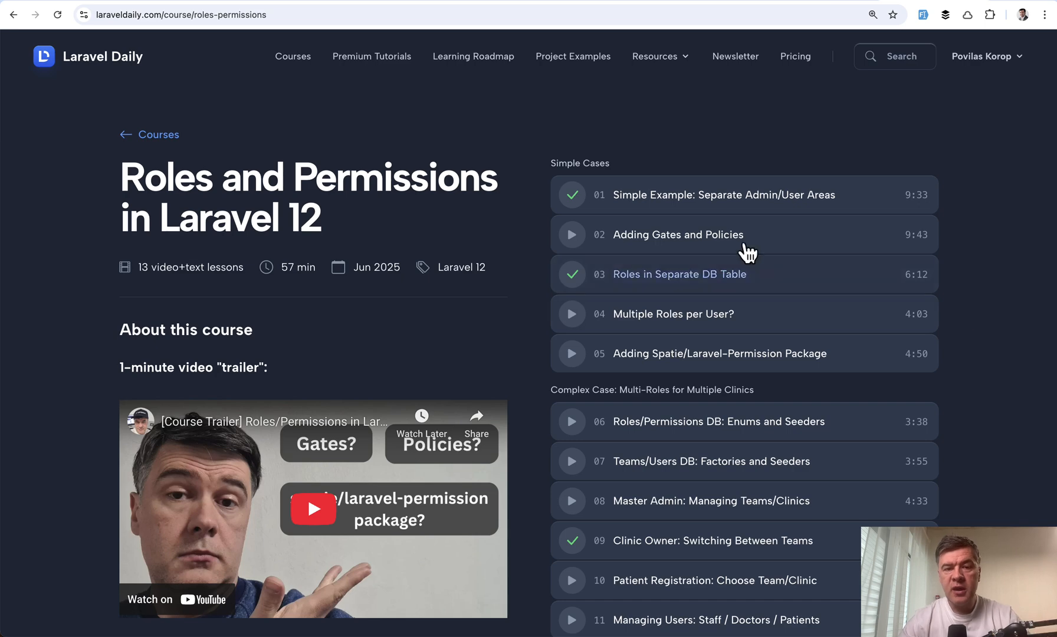
{"action": "scroll", "scroll_direction": "down", "scroll_amount": 3}
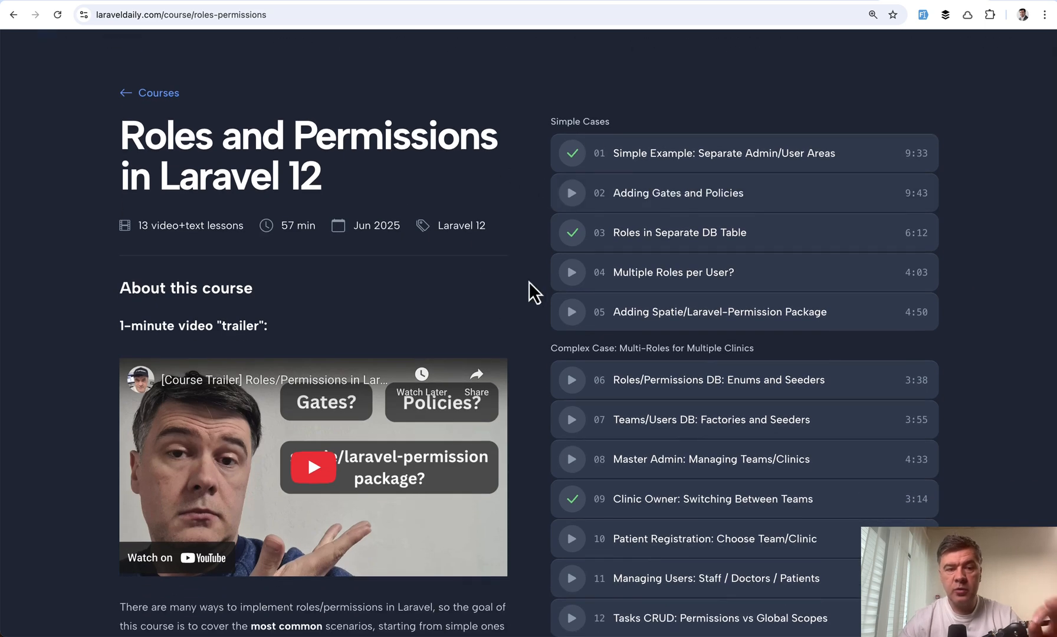
{"action": "scroll", "scroll_direction": "down", "scroll_amount": 3}
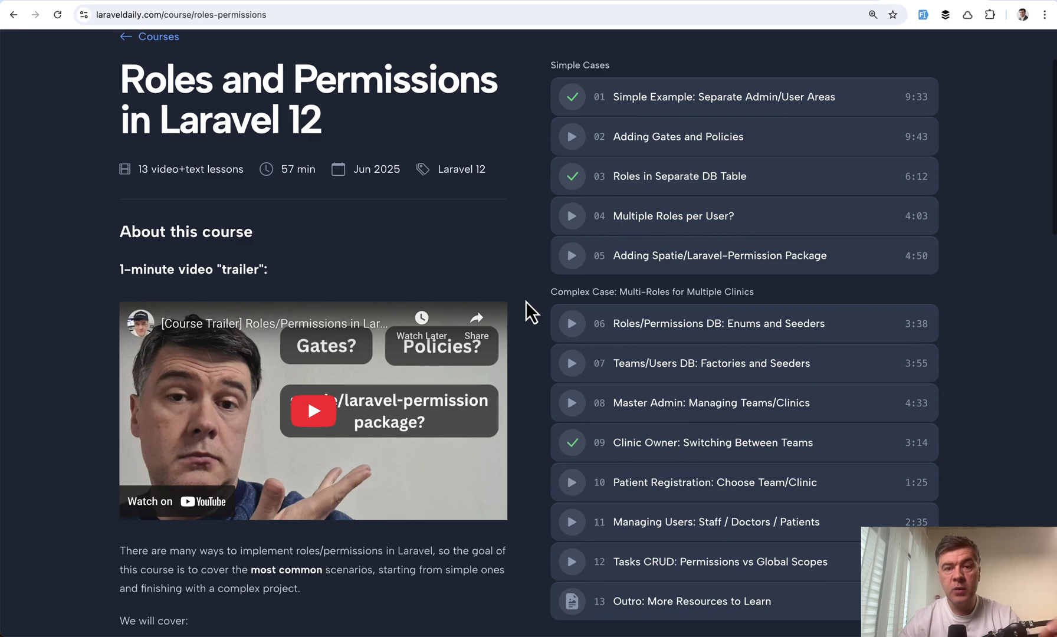
{"action": "scroll", "scroll_direction": "down", "scroll_amount": 3}
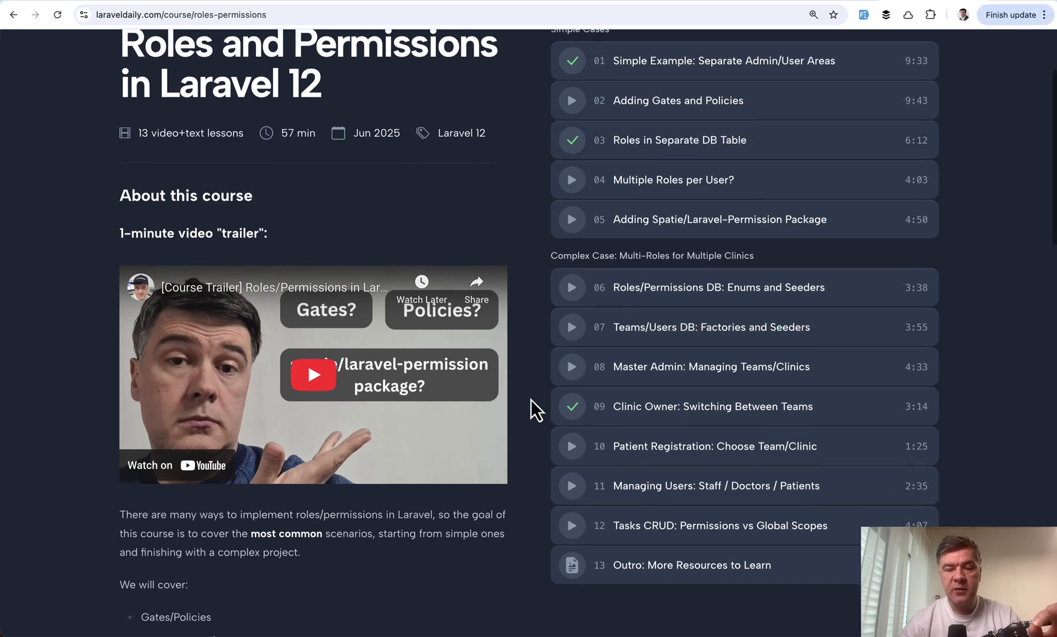
{"action": "scroll", "scroll_direction": "down", "scroll_amount": 3}
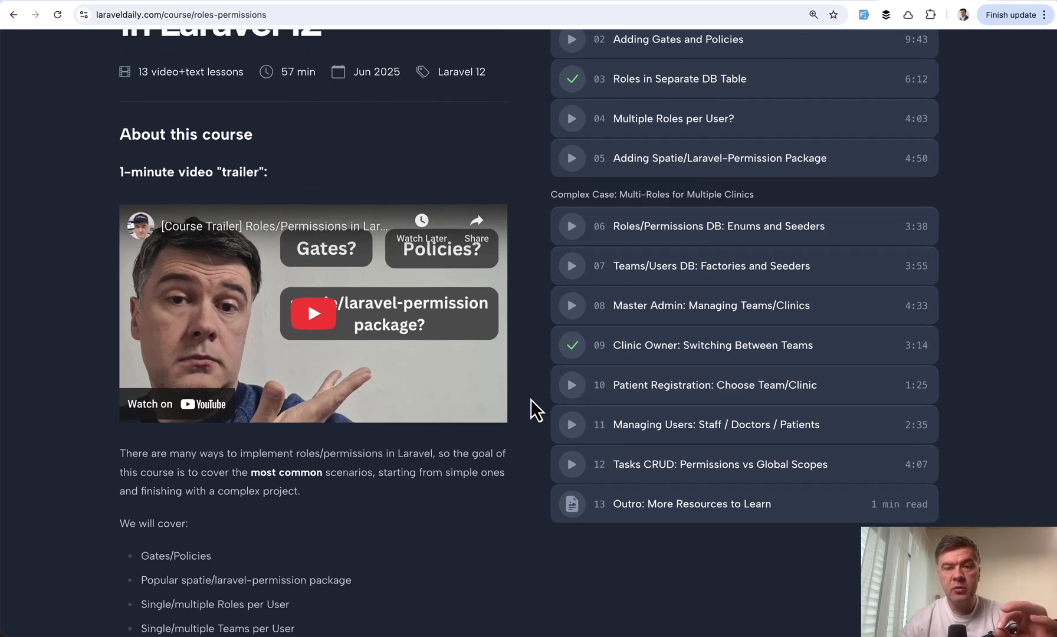
{"action": "scroll", "scroll_direction": "up", "scroll_amount": 3}
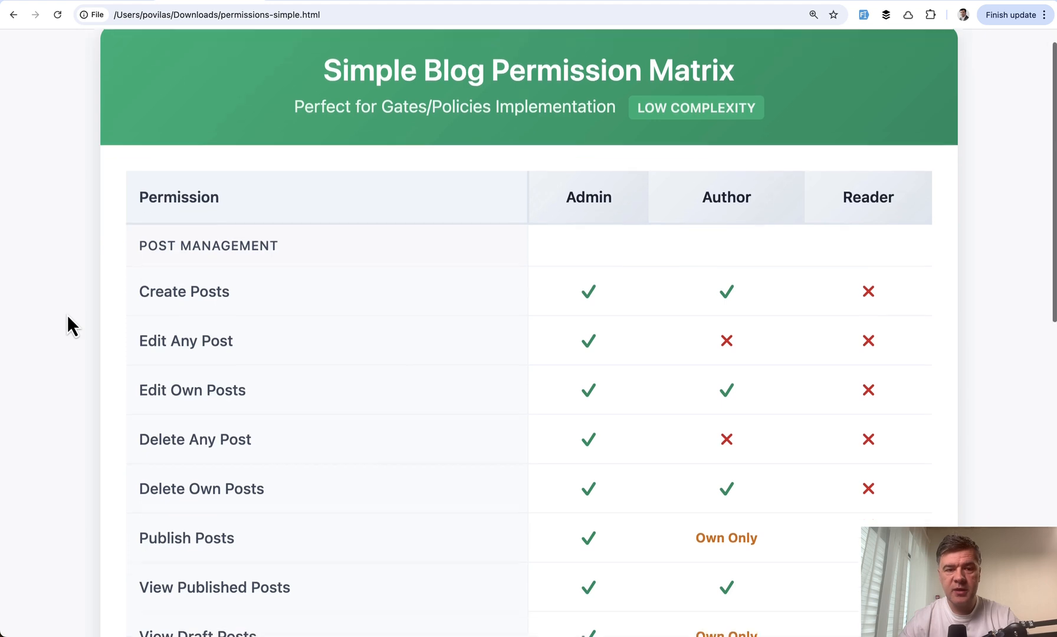
{"action": "mouse_move", "coordinate": [534, 330]}
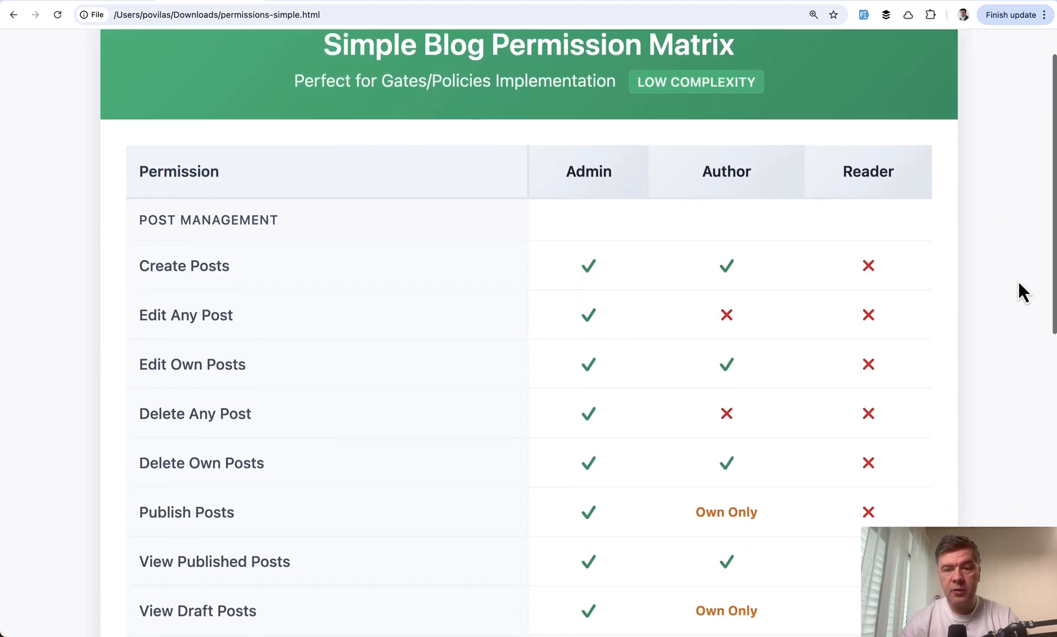
Scroll through the Admin, Author and Reader permission matrix table.
{"action": "scroll", "scroll_direction": "down", "scroll_amount": 3}
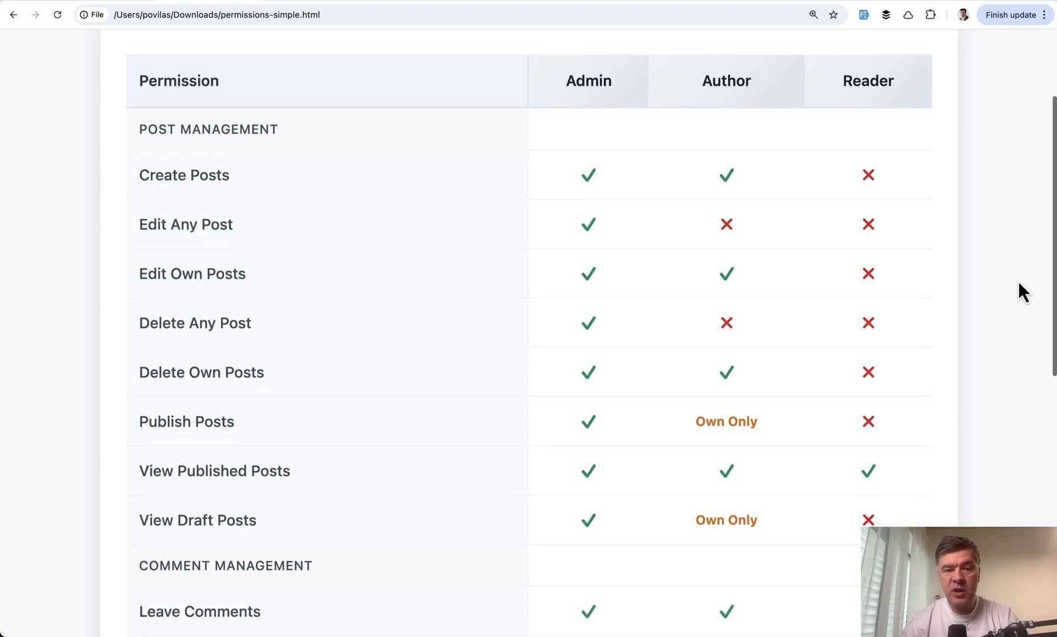
{"action": "scroll", "scroll_direction": "down", "scroll_amount": 3}
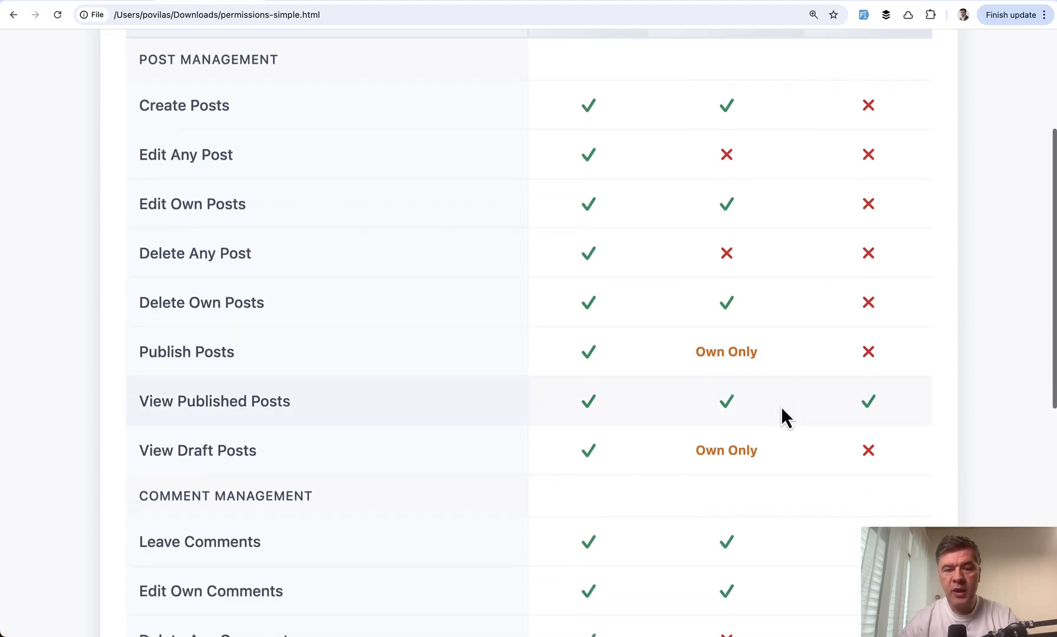
{"action": "scroll", "scroll_direction": "down", "scroll_amount": 3}
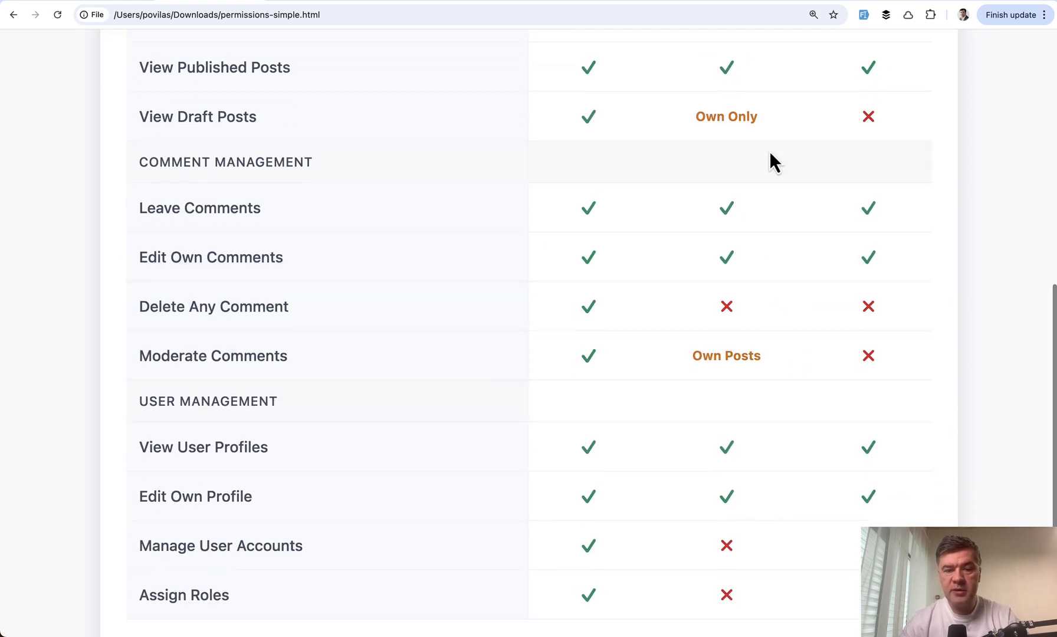
{"action": "scroll", "scroll_direction": "down", "scroll_amount": 3}
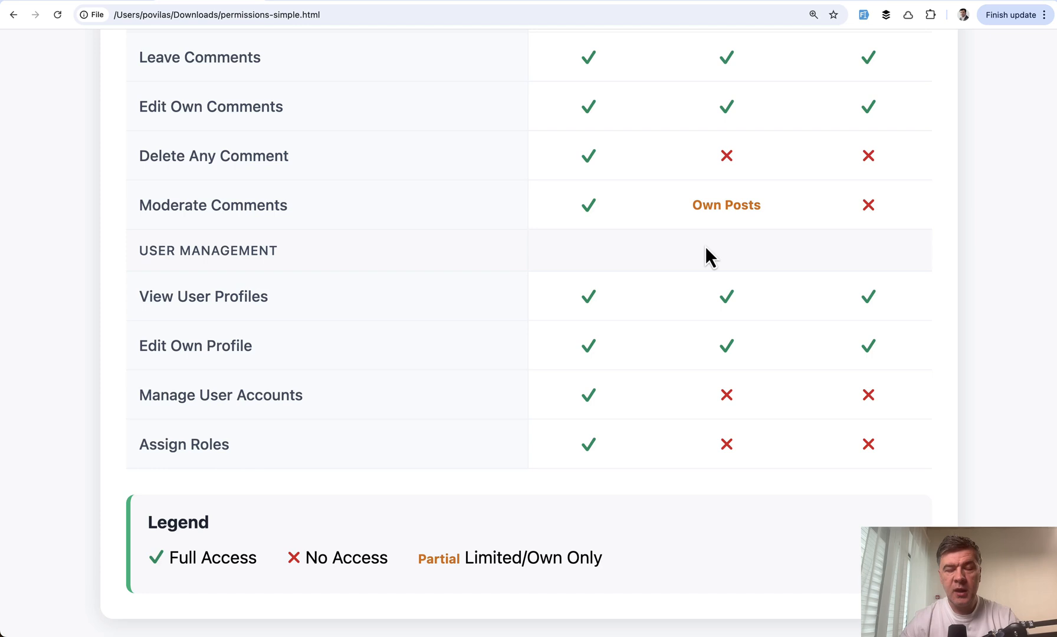
{"action": "scroll", "scroll_direction": "up", "scroll_amount": 3}
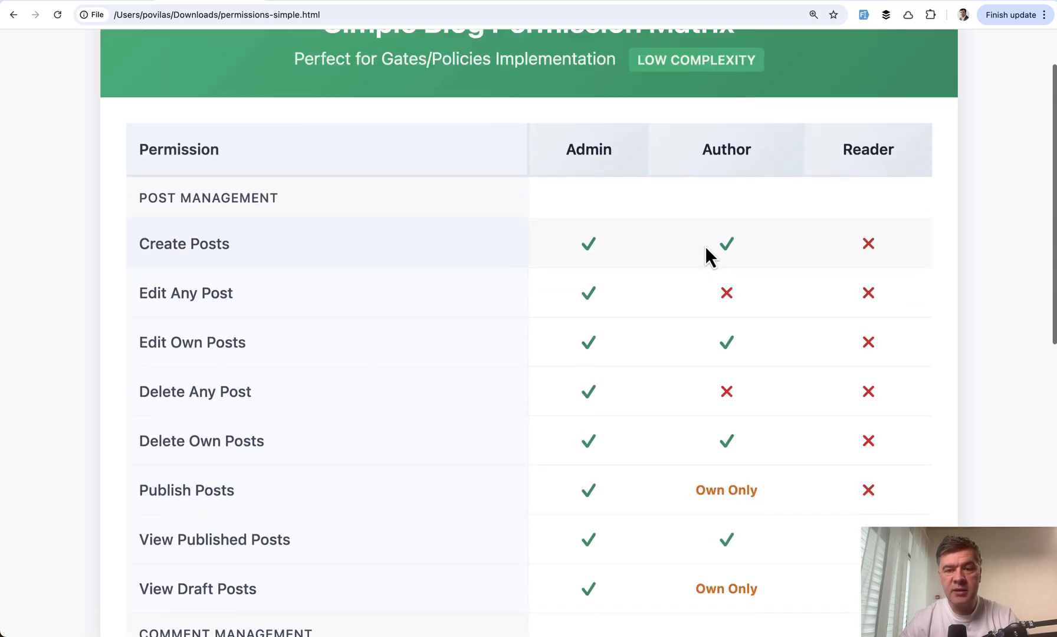
{"action": "mouse_move", "coordinate": [728, 256]}
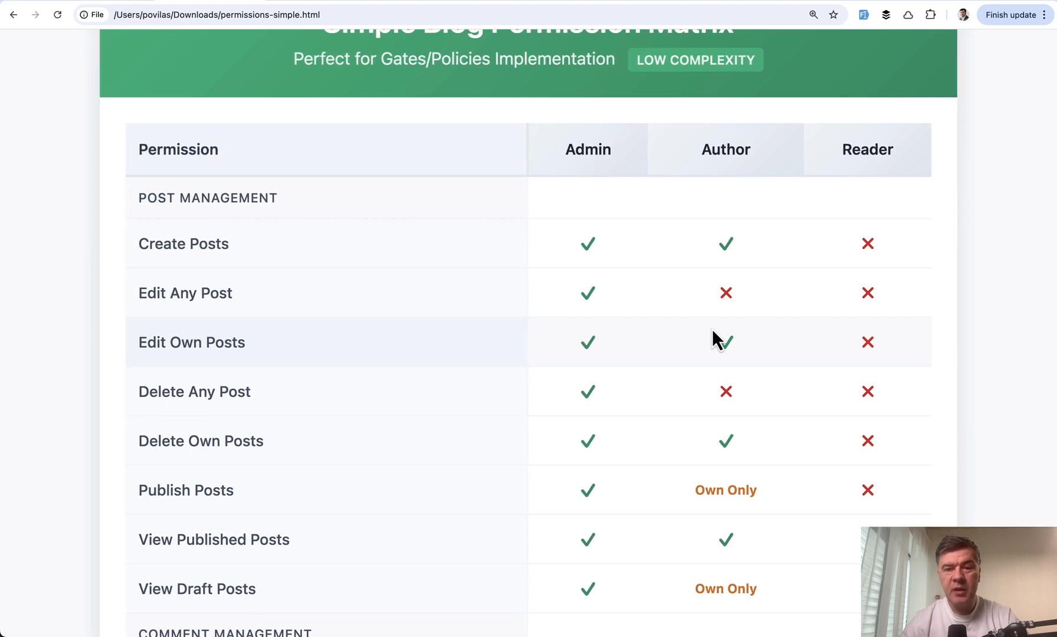
{"action": "mouse_move", "coordinate": [592, 396]}
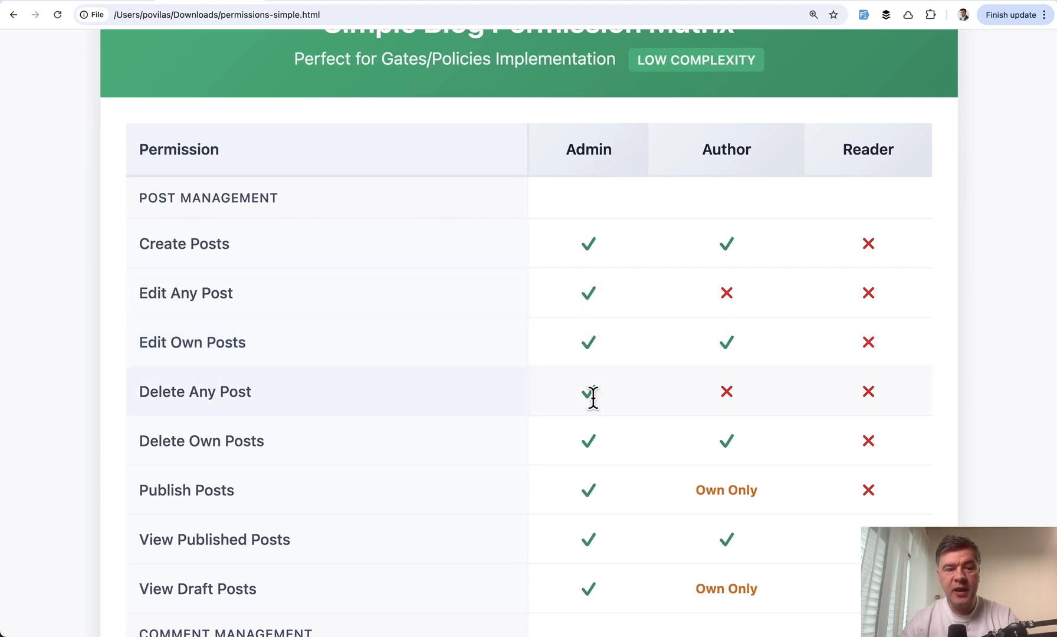
{"action": "scroll", "scroll_direction": "down", "scroll_amount": 3}
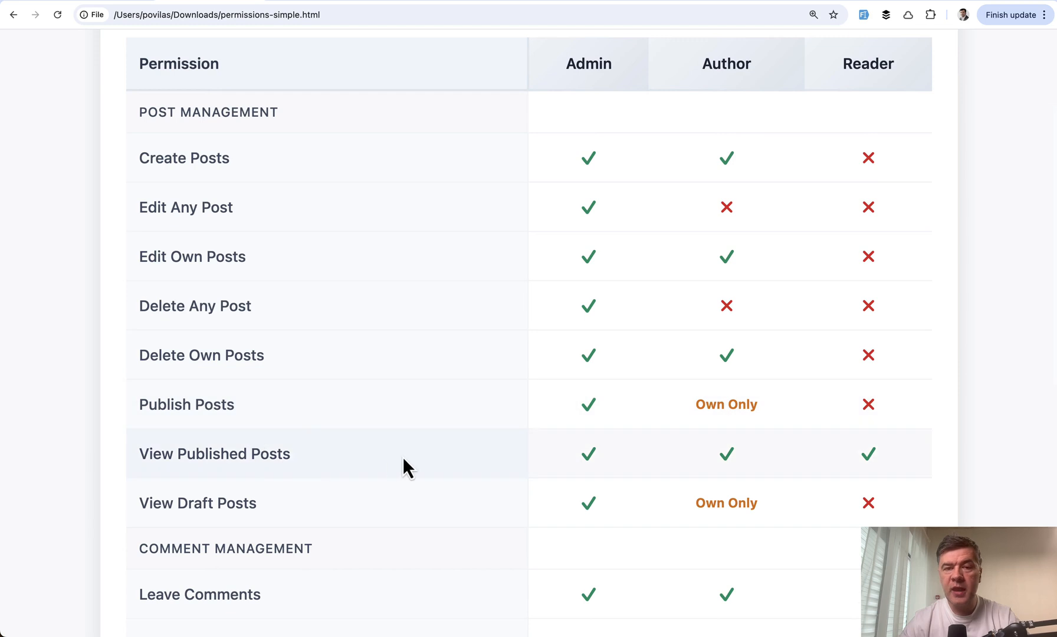
{"action": "scroll", "scroll_direction": "down", "scroll_amount": 3}
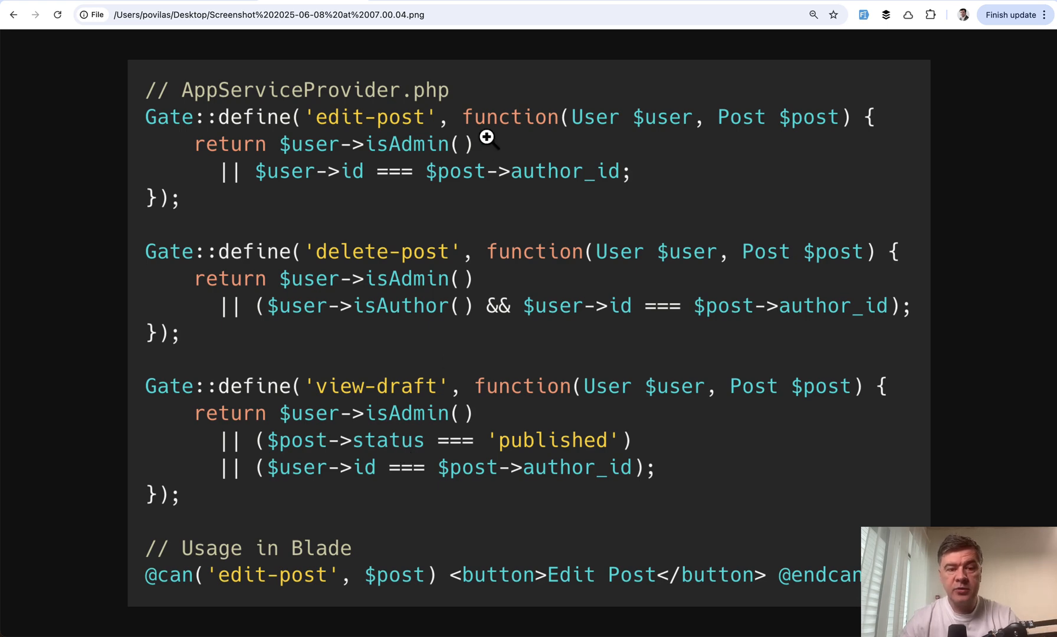
{"action": "mouse_move", "coordinate": [676, 545]}
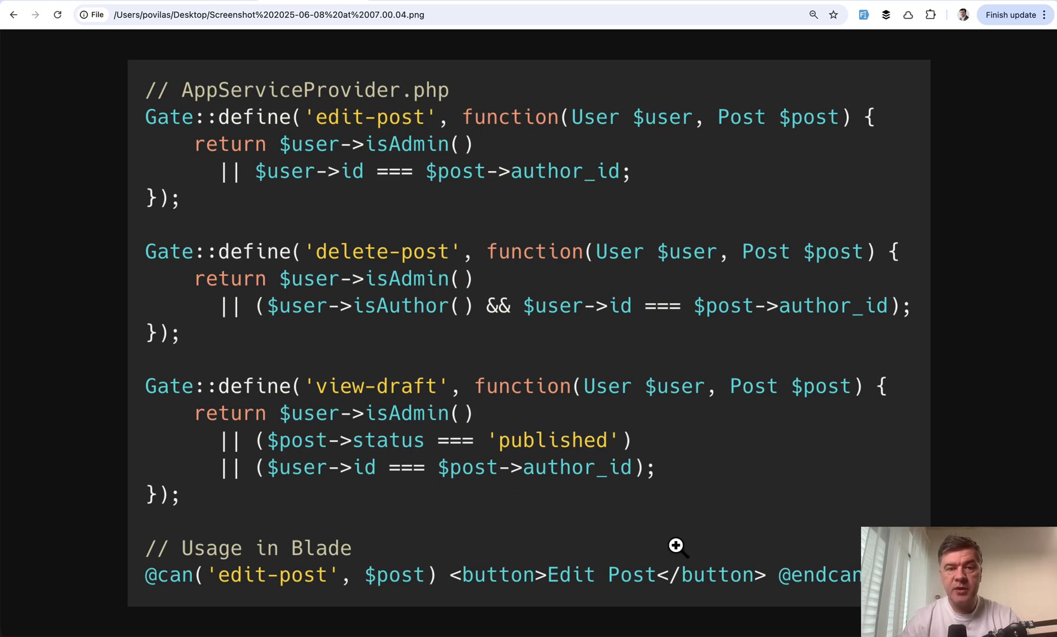
{"action": "mouse_move", "coordinate": [405, 283]}
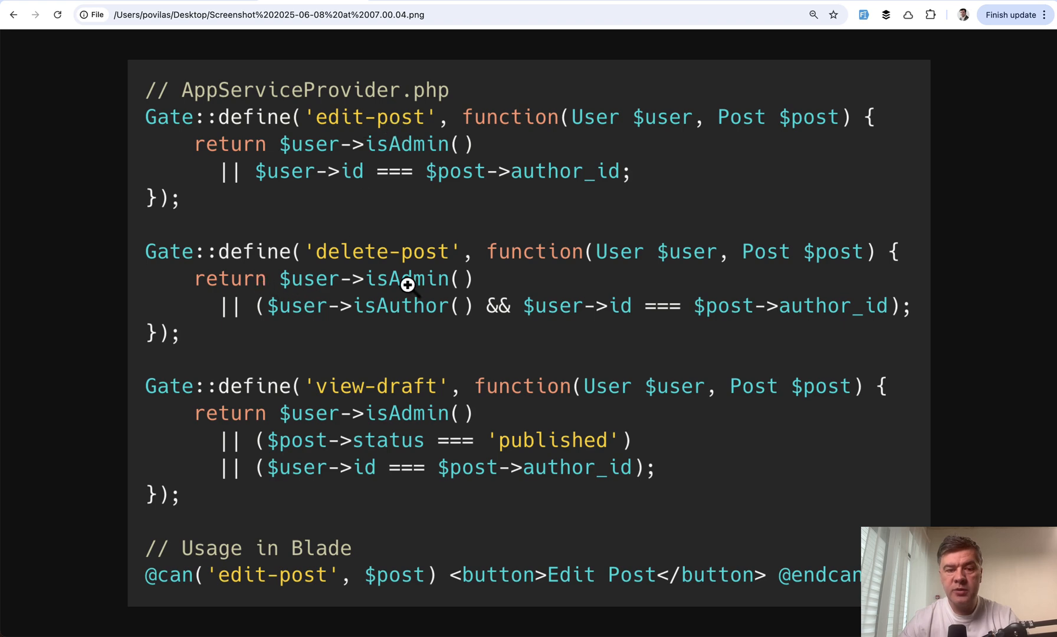
{"action": "mouse_move", "coordinate": [398, 449]}
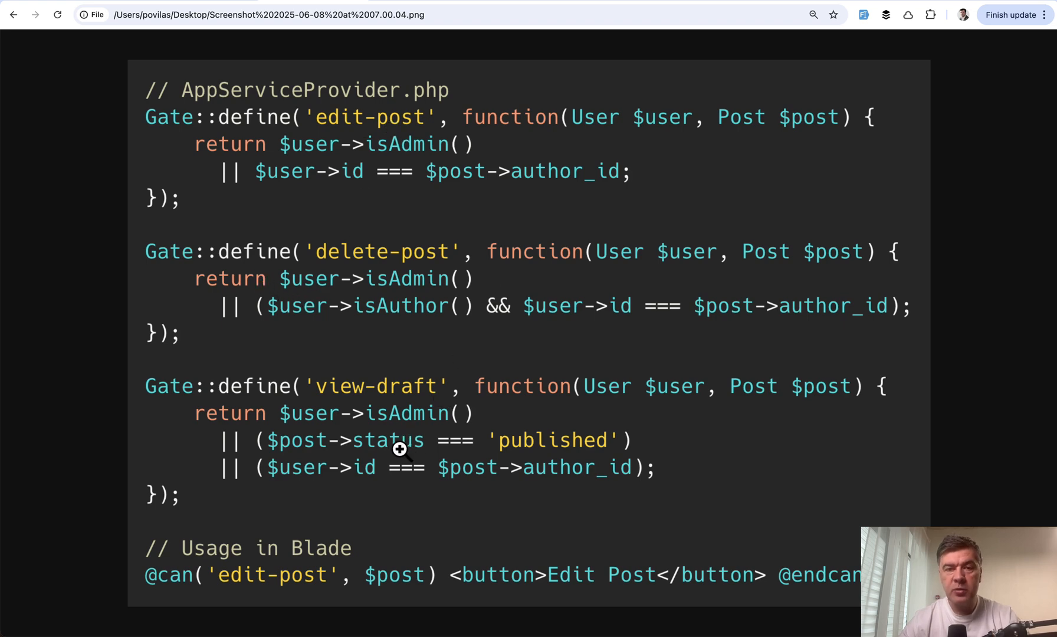
{"action": "mouse_move", "coordinate": [586, 367]}
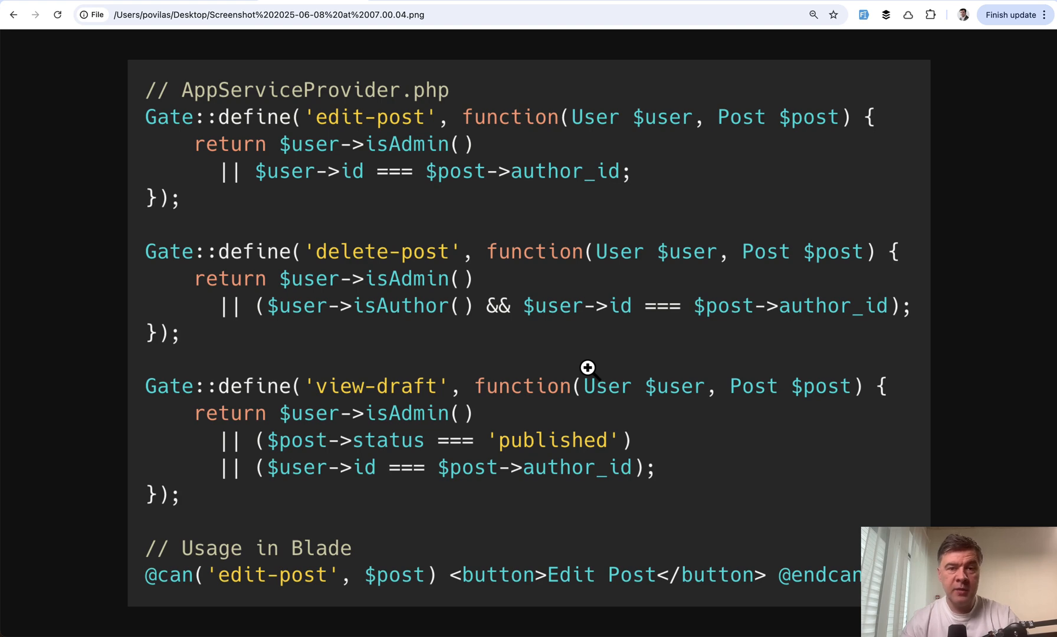
{"action": "mouse_move", "coordinate": [162, 619]}
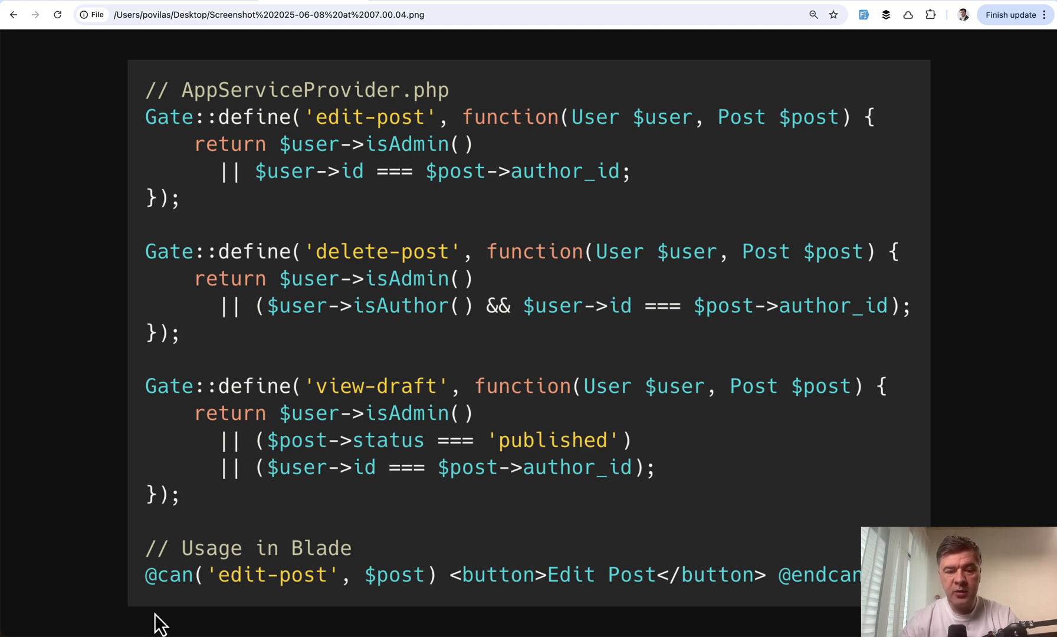
{"action": "mouse_move", "coordinate": [376, 451]}
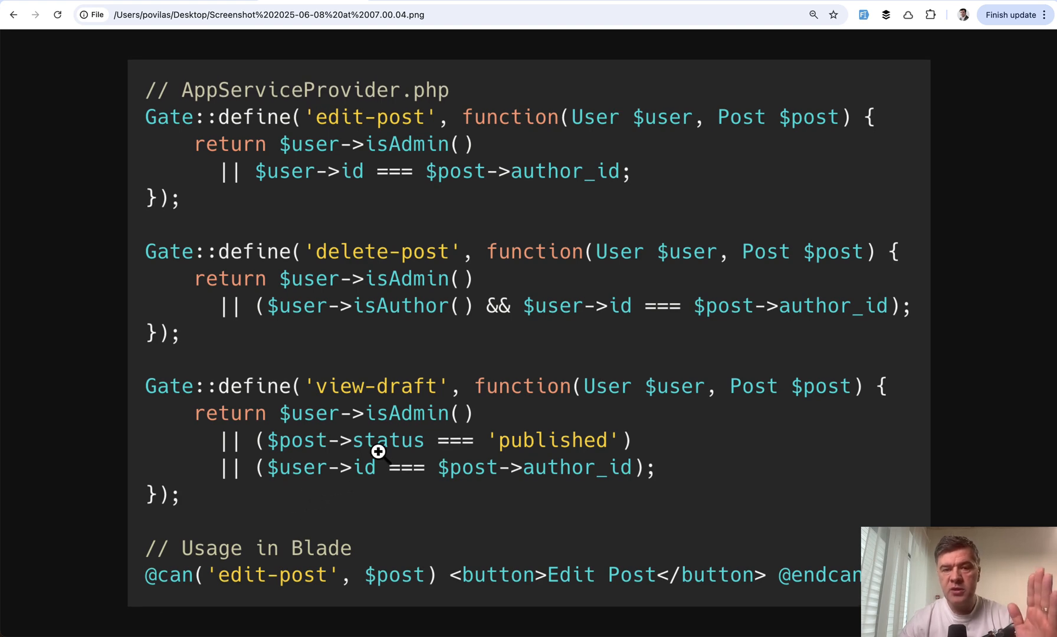
{"action": "mouse_move", "coordinate": [417, 265]}
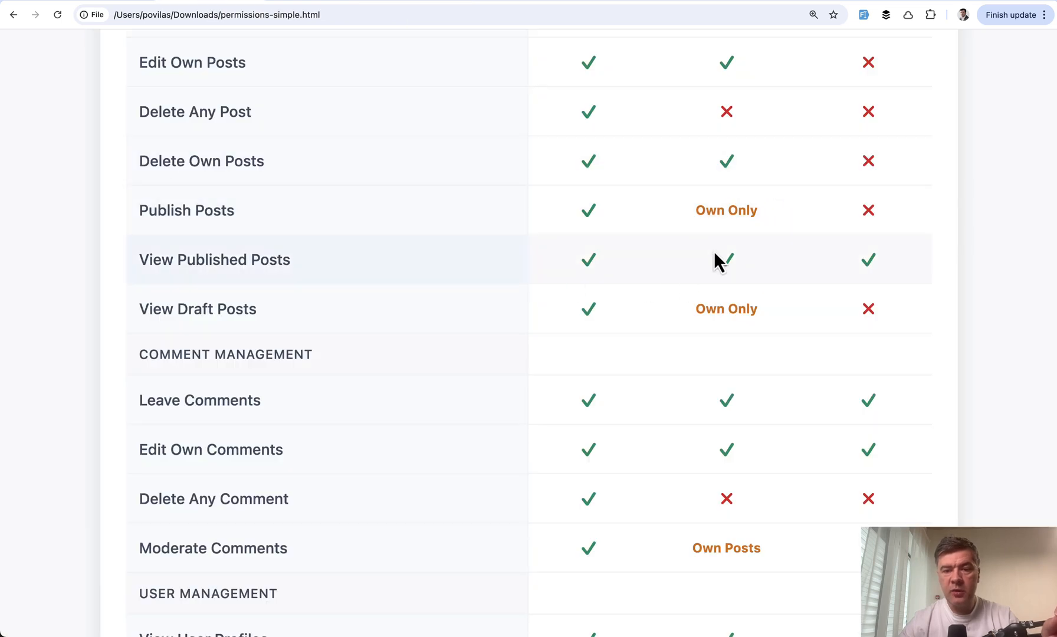
Scroll the permission matrix page before moving to the Post model global scope screenshot.
{"action": "scroll", "scroll_direction": "down", "scroll_amount": 3}
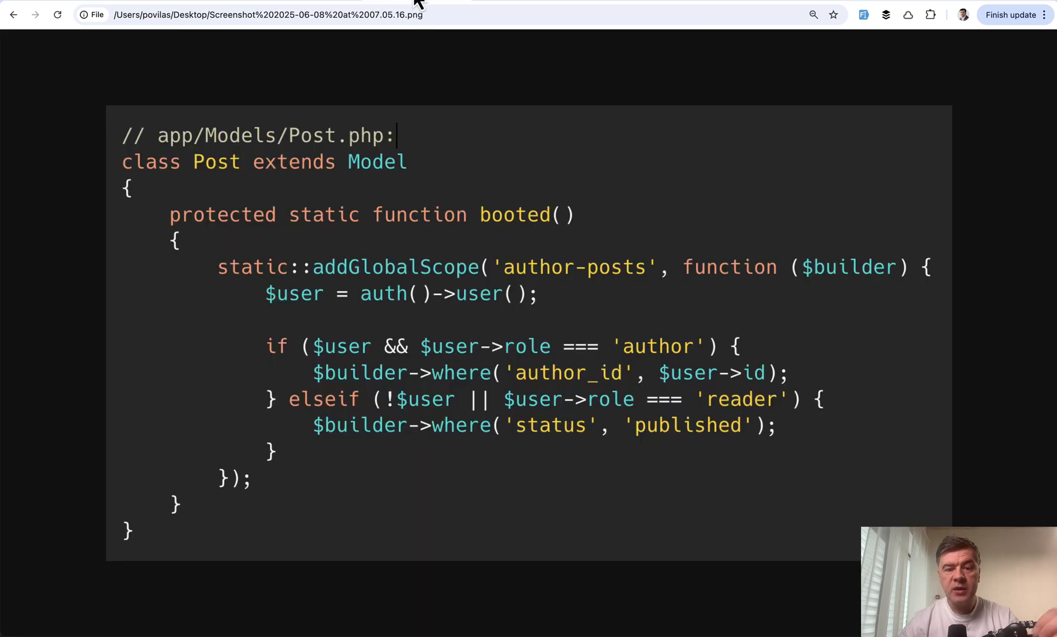
{"action": "mouse_move", "coordinate": [665, 390]}
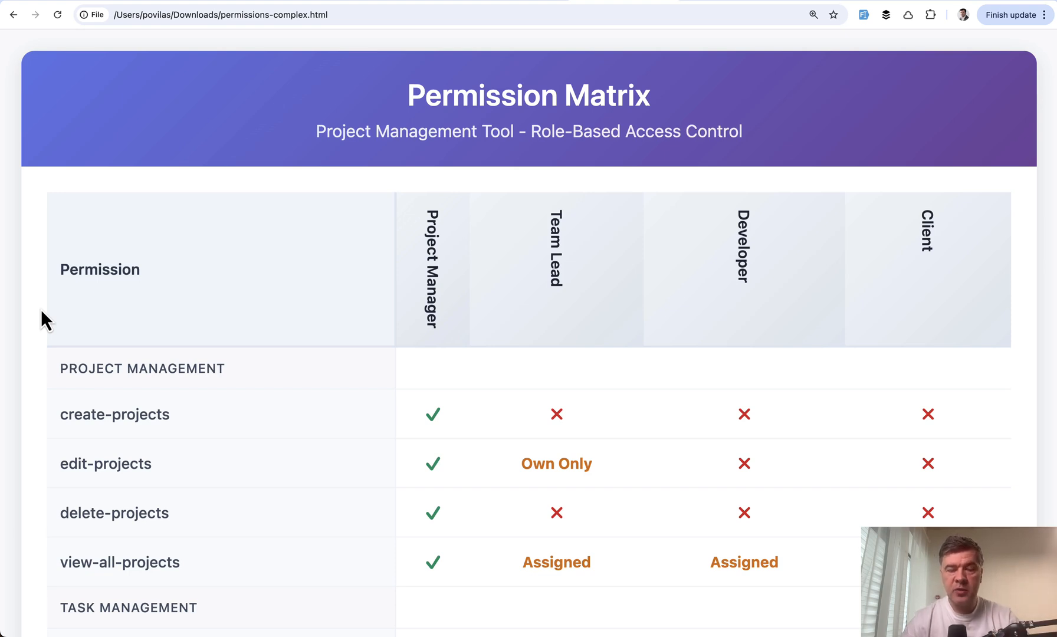
{"action": "mouse_move", "coordinate": [438, 241]}
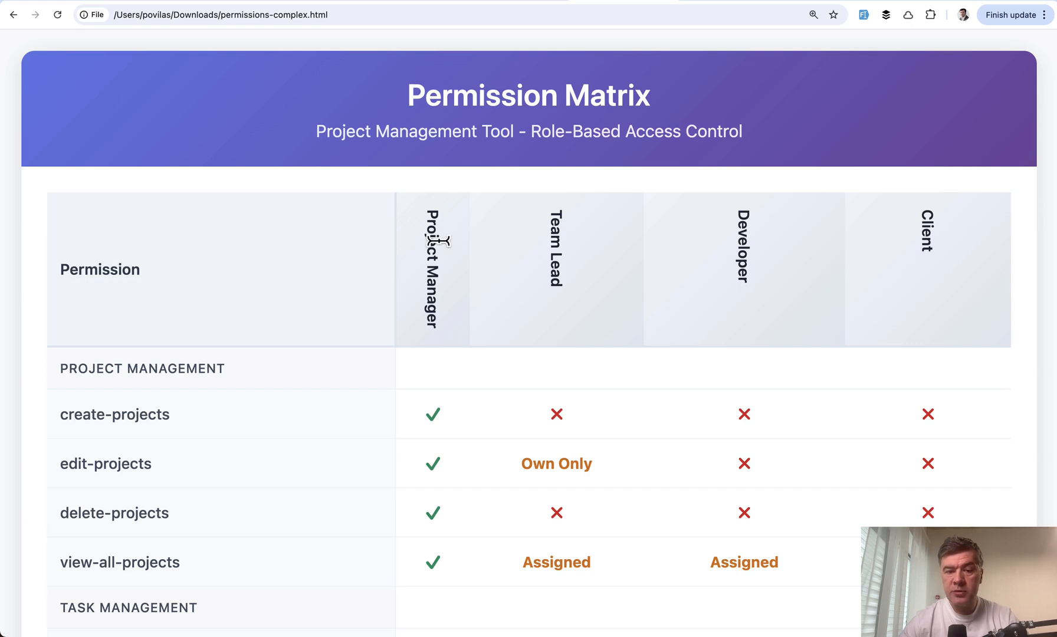
{"action": "mouse_move", "coordinate": [932, 236]}
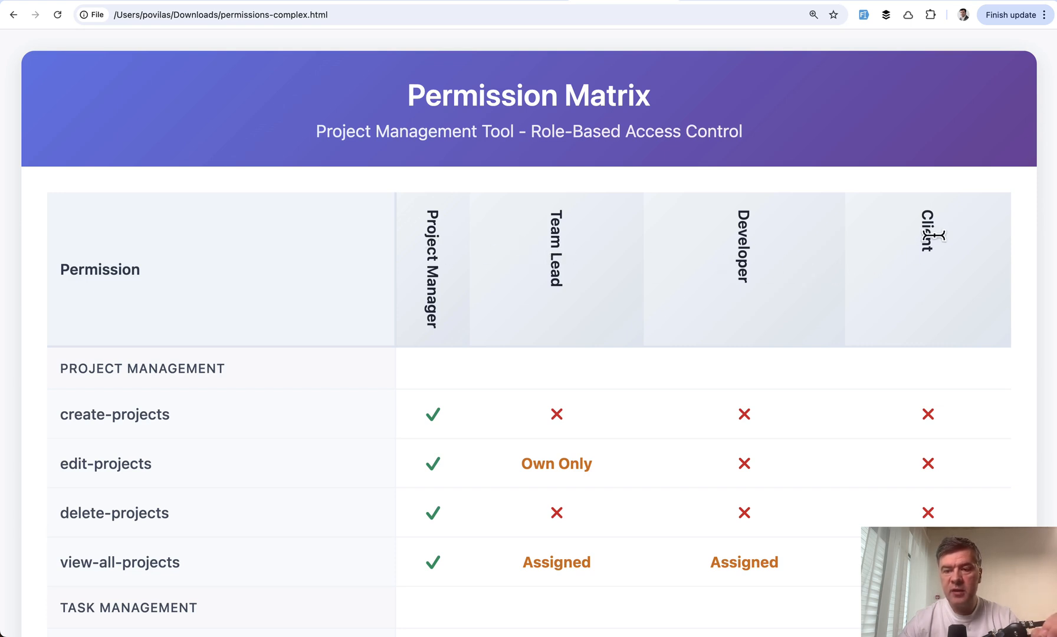
{"action": "mouse_move", "coordinate": [792, 374]}
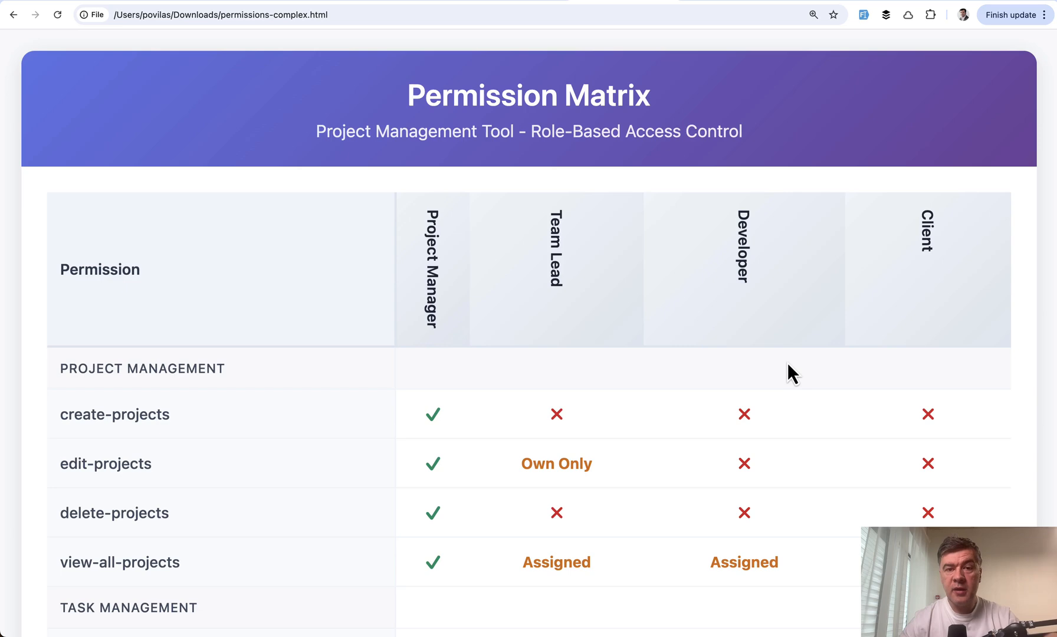
{"action": "scroll", "scroll_direction": "down", "scroll_amount": 3}
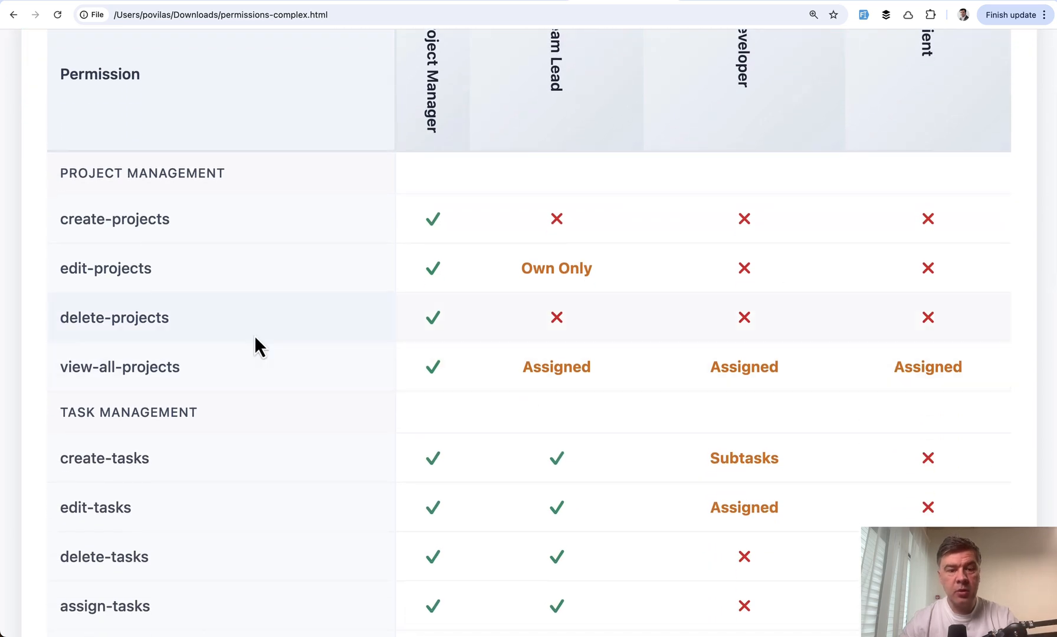
{"action": "scroll", "scroll_direction": "down", "scroll_amount": 3}
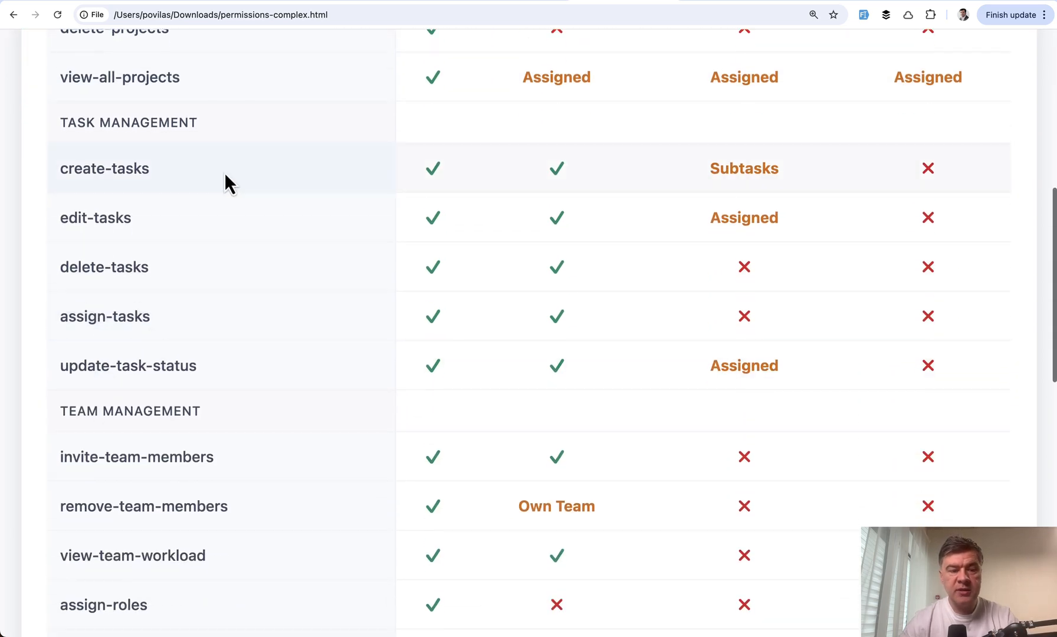
{"action": "scroll", "scroll_direction": "down", "scroll_amount": 3}
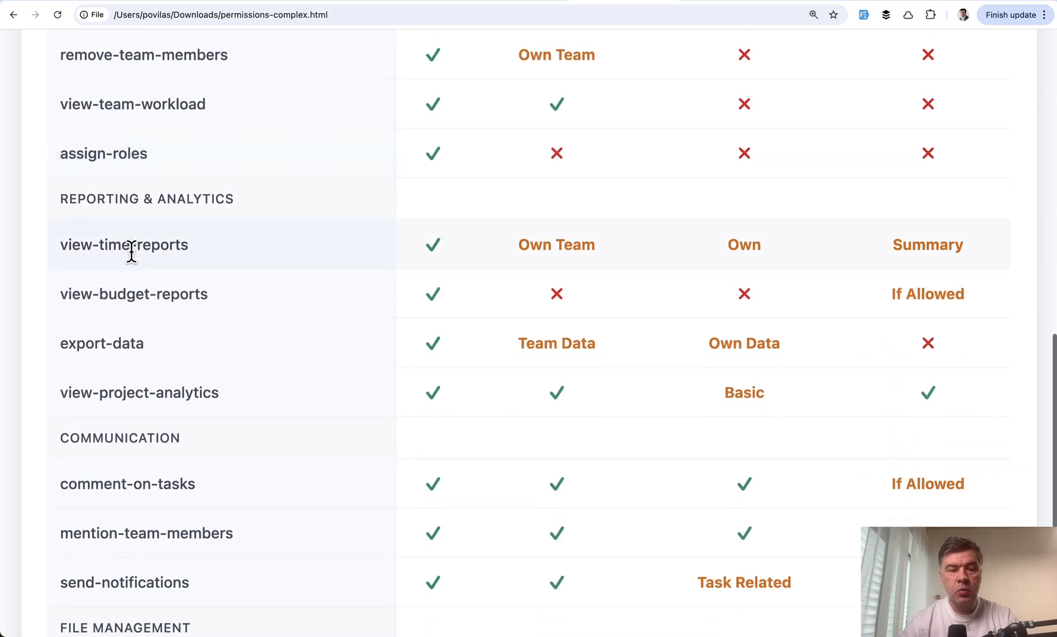
{"action": "scroll", "scroll_direction": "down", "scroll_amount": 3}
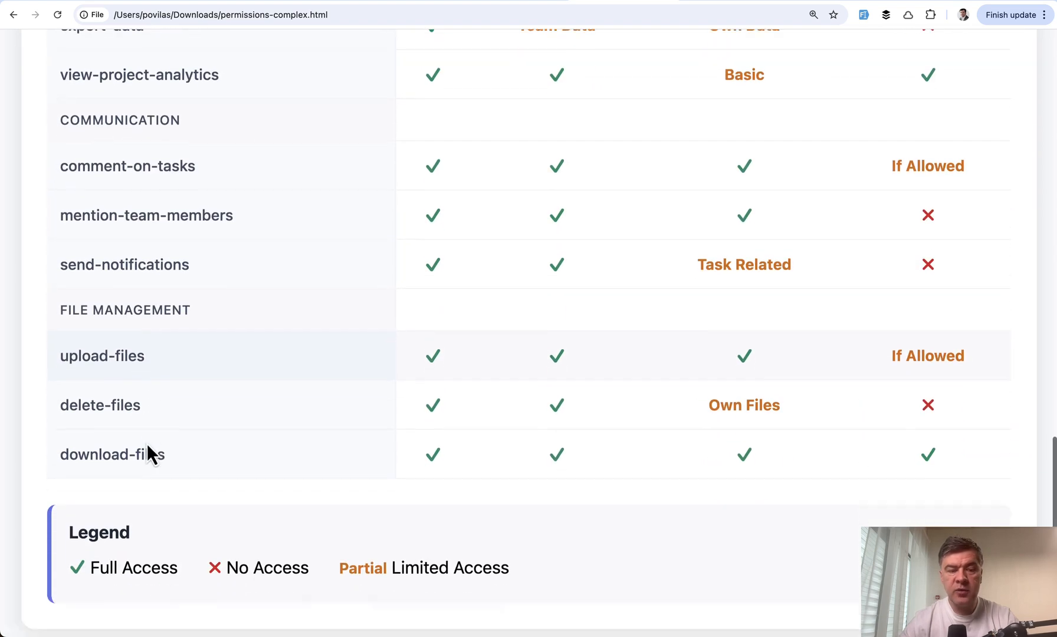
{"action": "scroll", "scroll_direction": "up", "scroll_amount": 3}
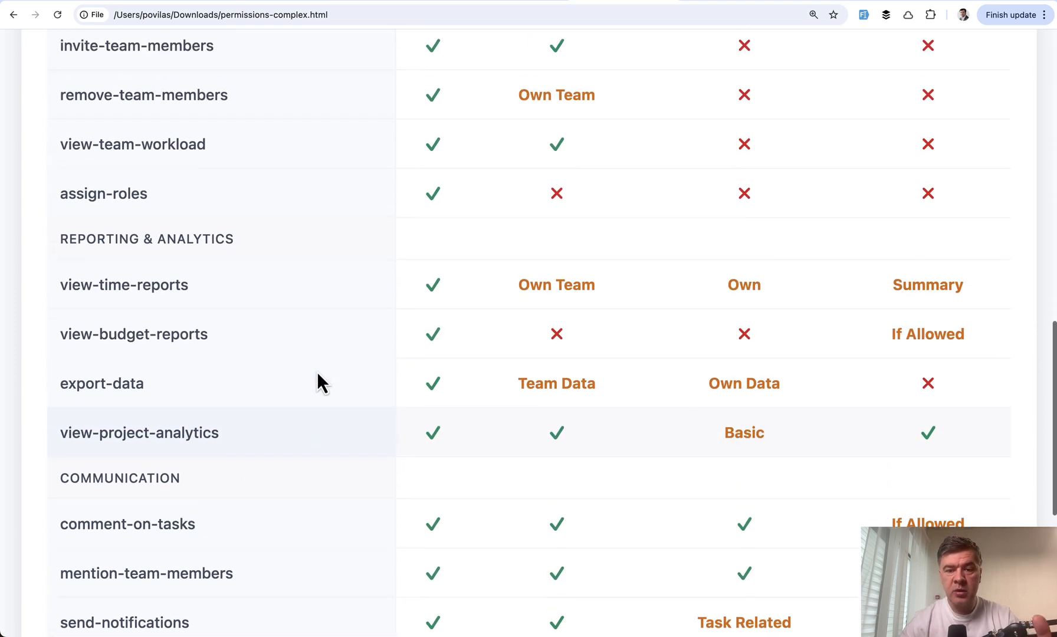
{"action": "scroll", "scroll_direction": "up", "scroll_amount": 3}
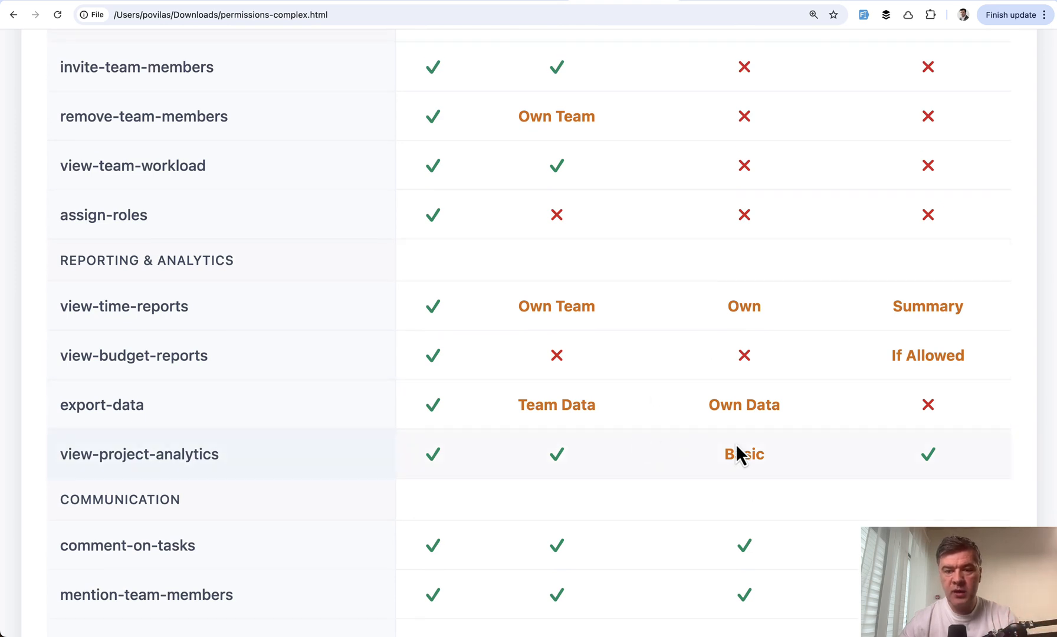
{"action": "scroll", "scroll_direction": "up", "scroll_amount": 3}
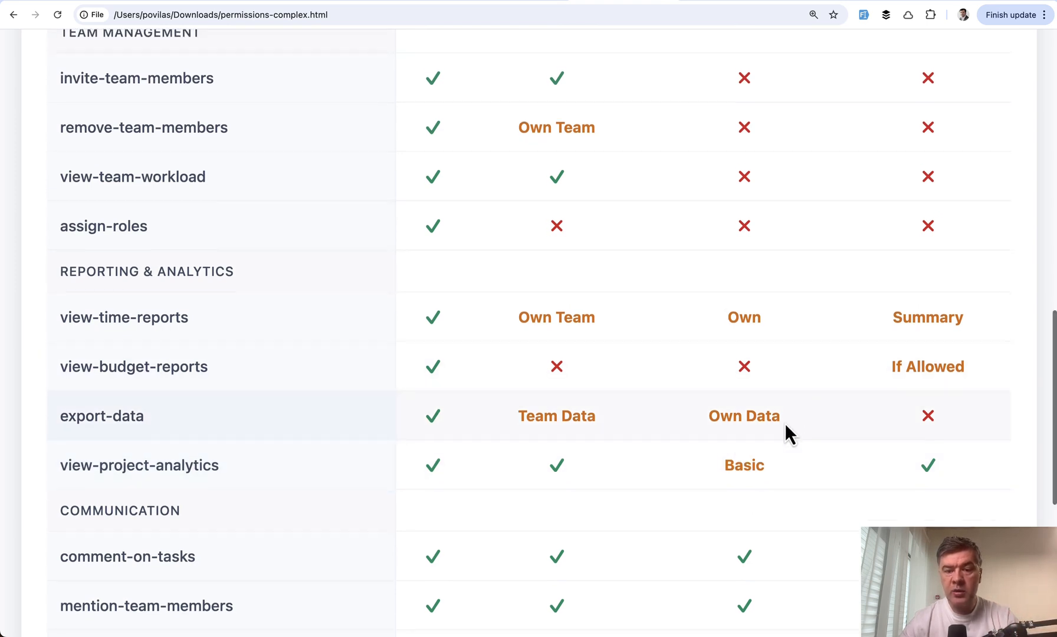
{"action": "scroll", "scroll_direction": "down", "scroll_amount": 3}
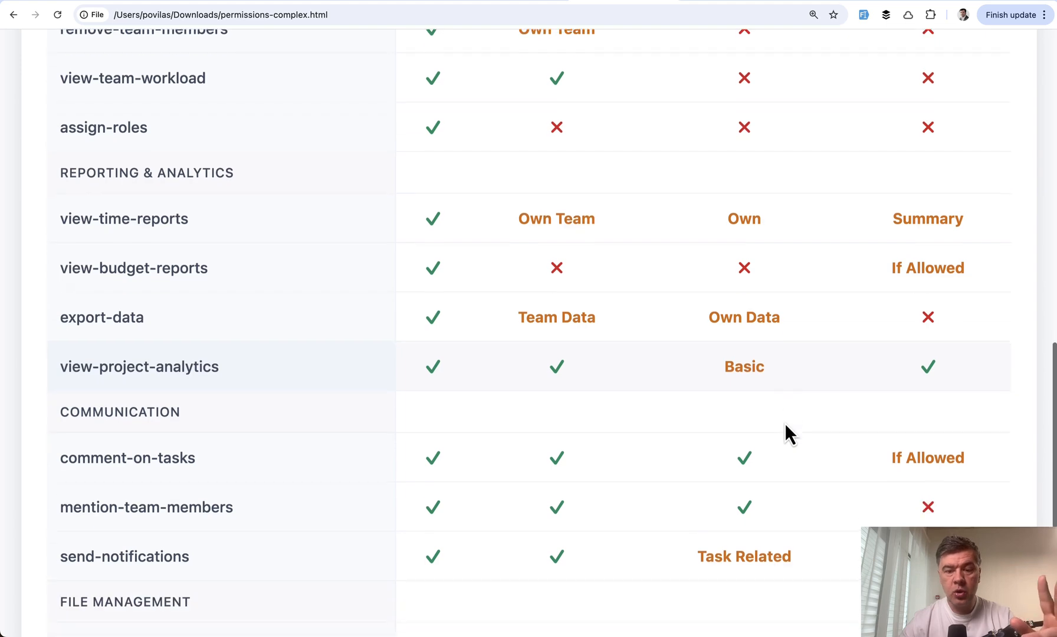
{"action": "scroll", "scroll_direction": "down", "scroll_amount": 3}
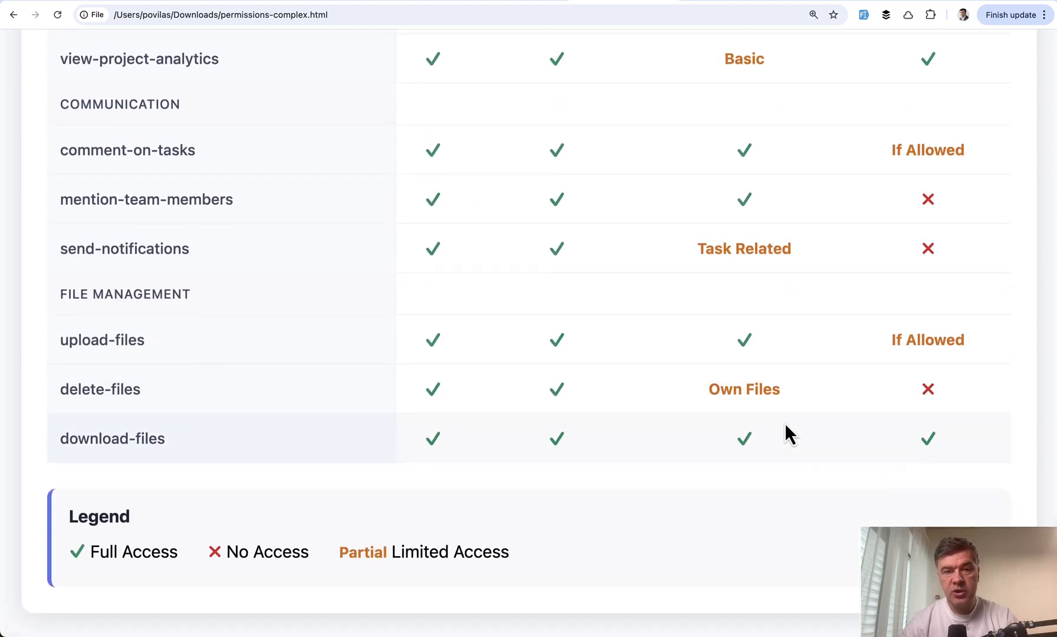
{"action": "scroll", "scroll_direction": "up", "scroll_amount": 3}
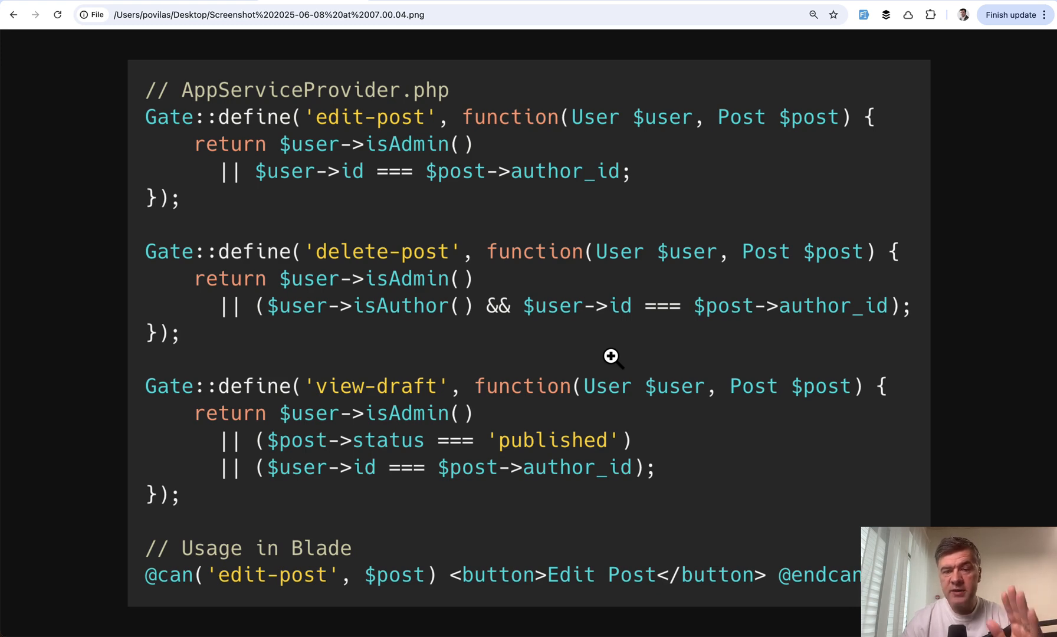
{"action": "mouse_move", "coordinate": [662, 329]}
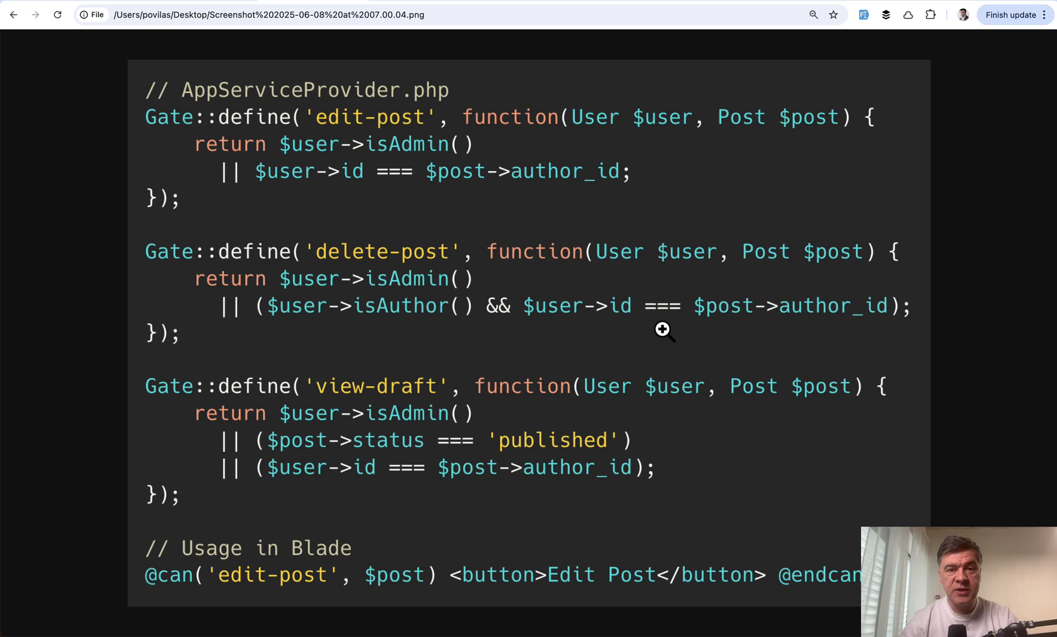
{"action": "mouse_move", "coordinate": [684, 475]}
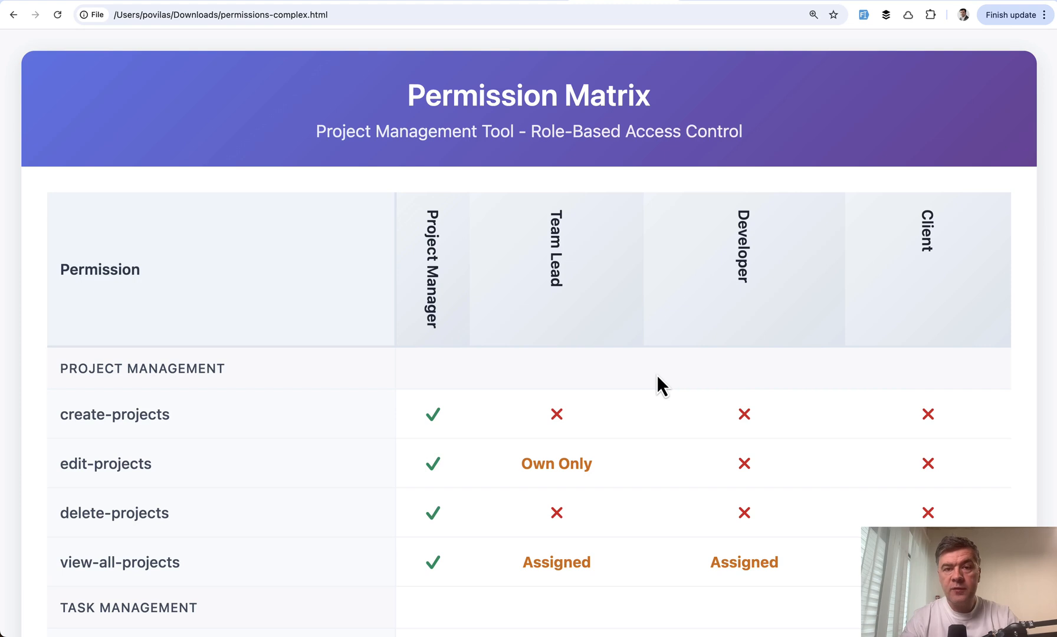
{"action": "scroll", "scroll_direction": "down", "scroll_amount": 3}
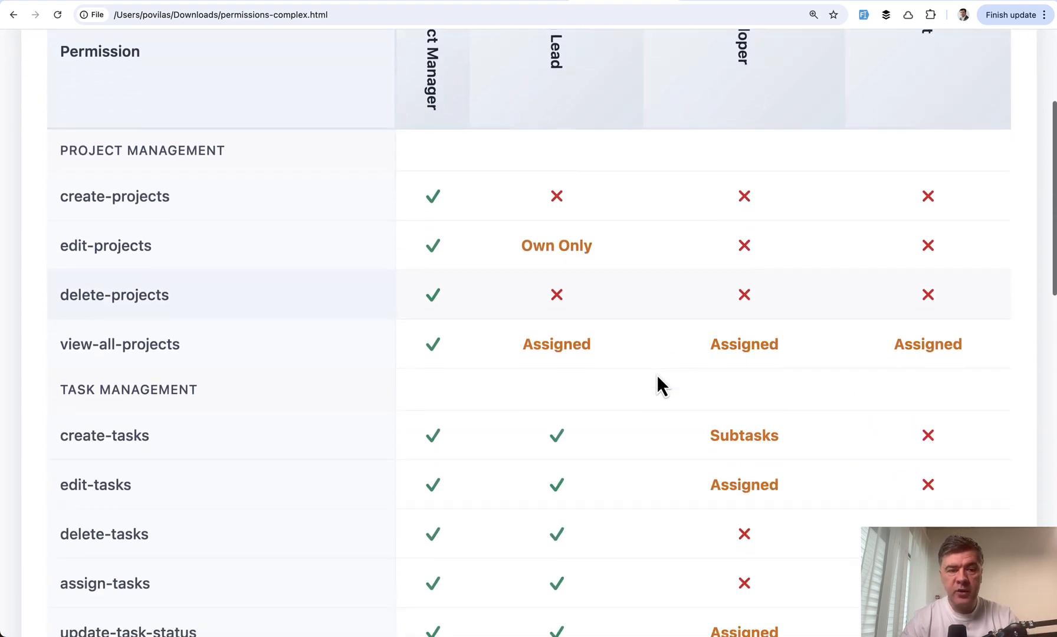
{"action": "scroll", "scroll_direction": "down", "scroll_amount": 3}
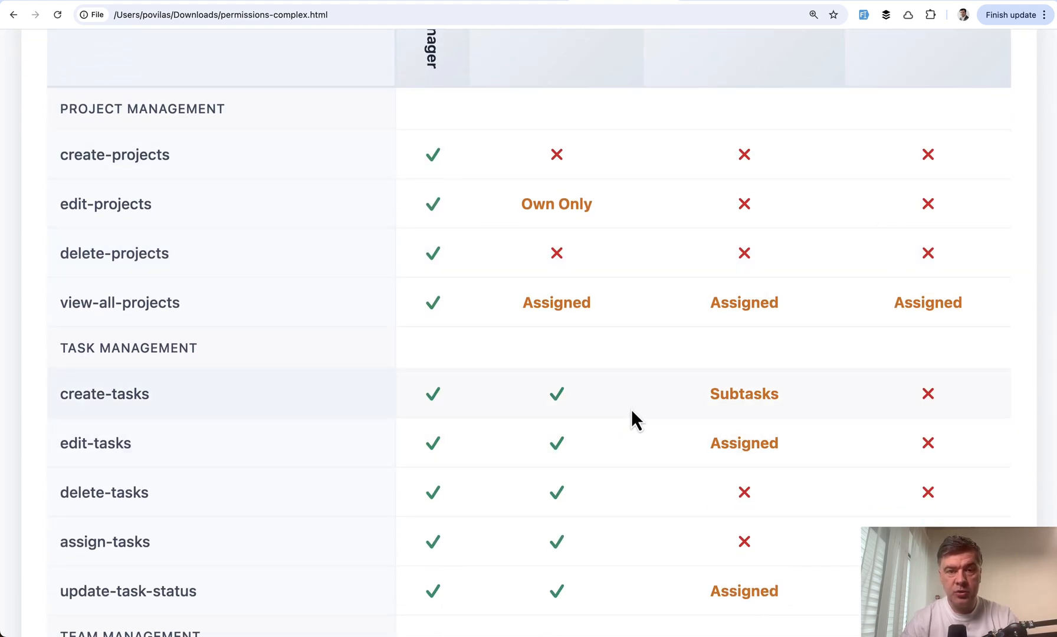
{"action": "scroll", "scroll_direction": "down", "scroll_amount": 3}
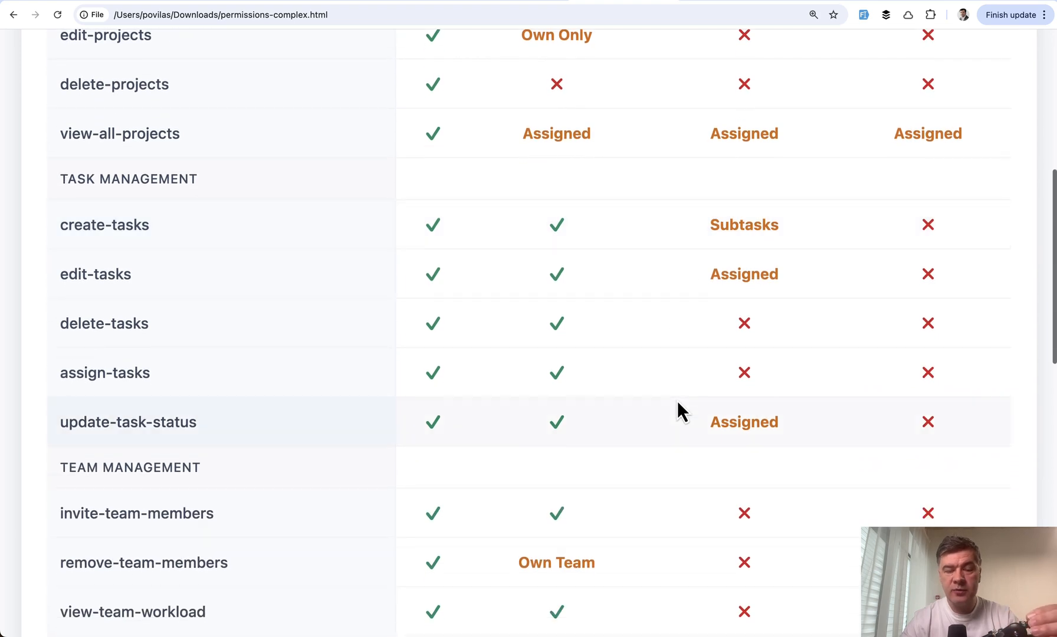
{"action": "scroll", "scroll_direction": "down", "scroll_amount": 3}
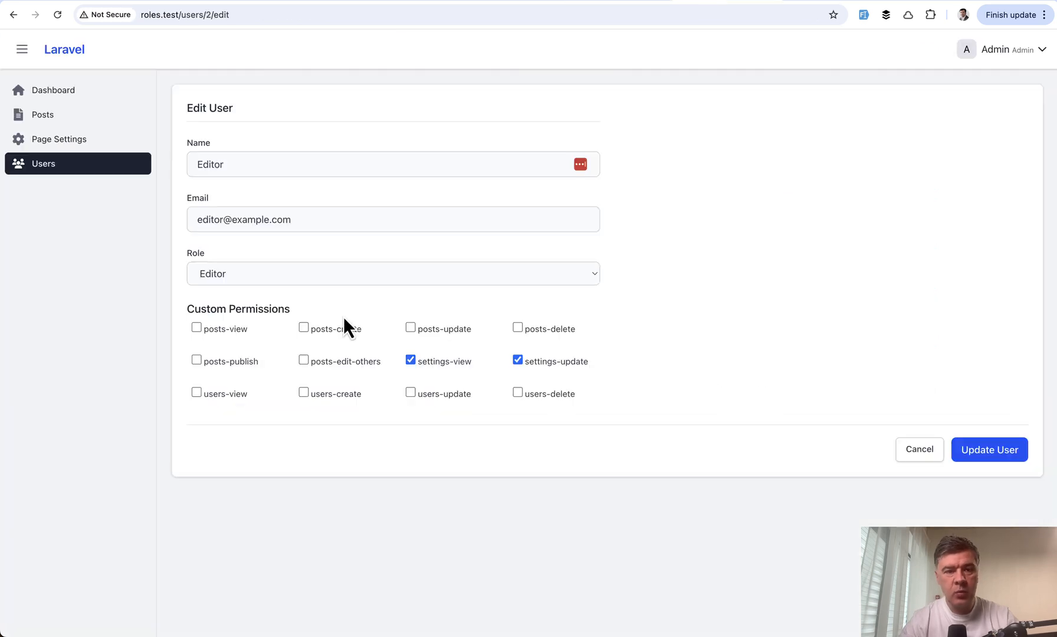
{"action": "mouse_move", "coordinate": [100, 192]}
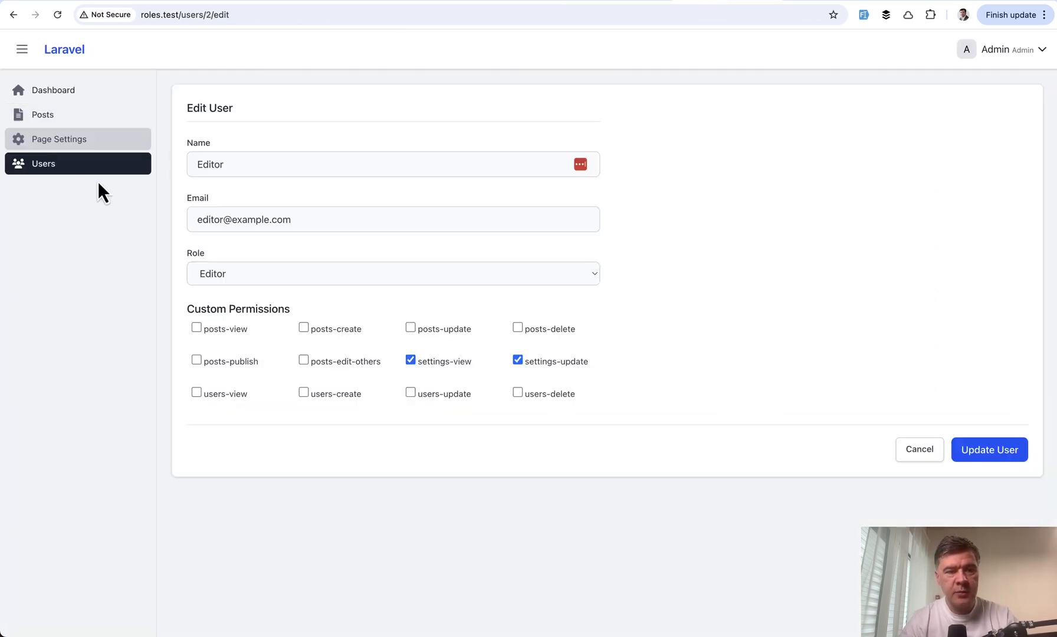
{"action": "mouse_move", "coordinate": [768, 316]}
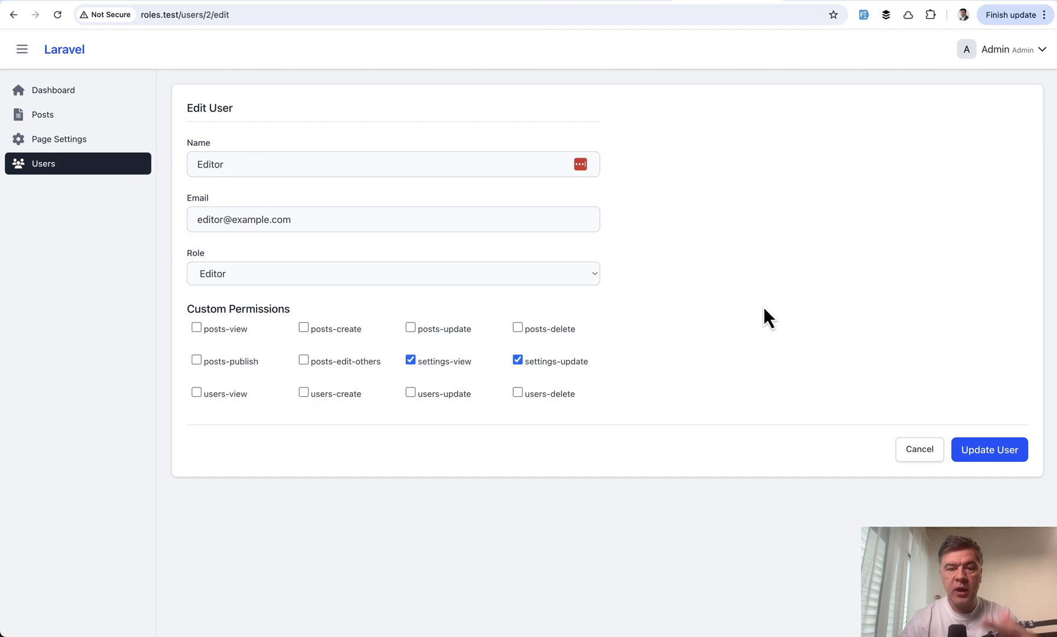
{"action": "mouse_move", "coordinate": [826, 320]}
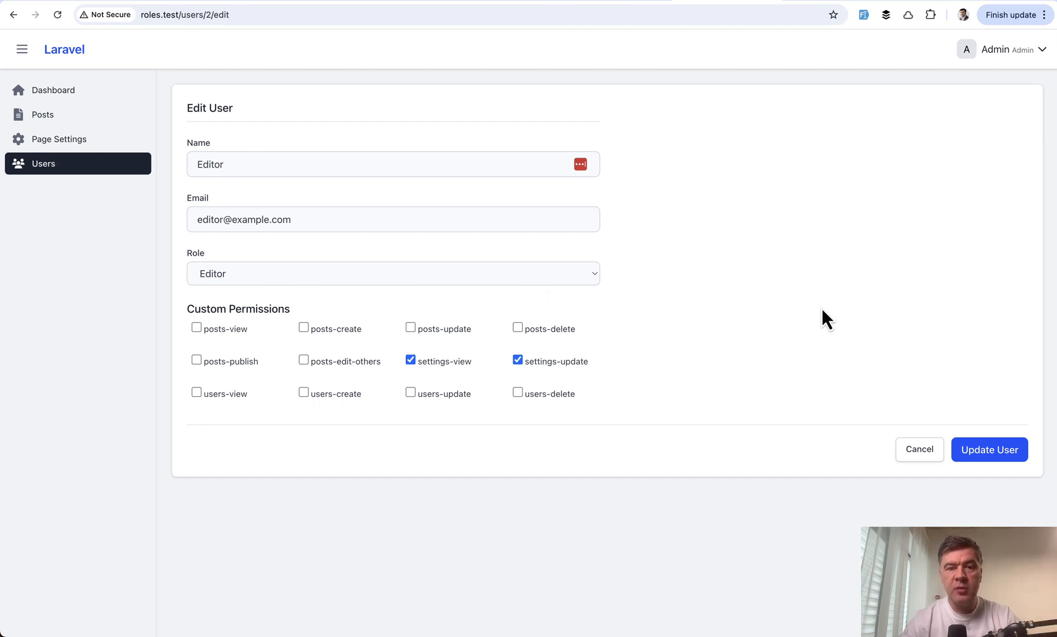
{"action": "mouse_move", "coordinate": [787, 323]}
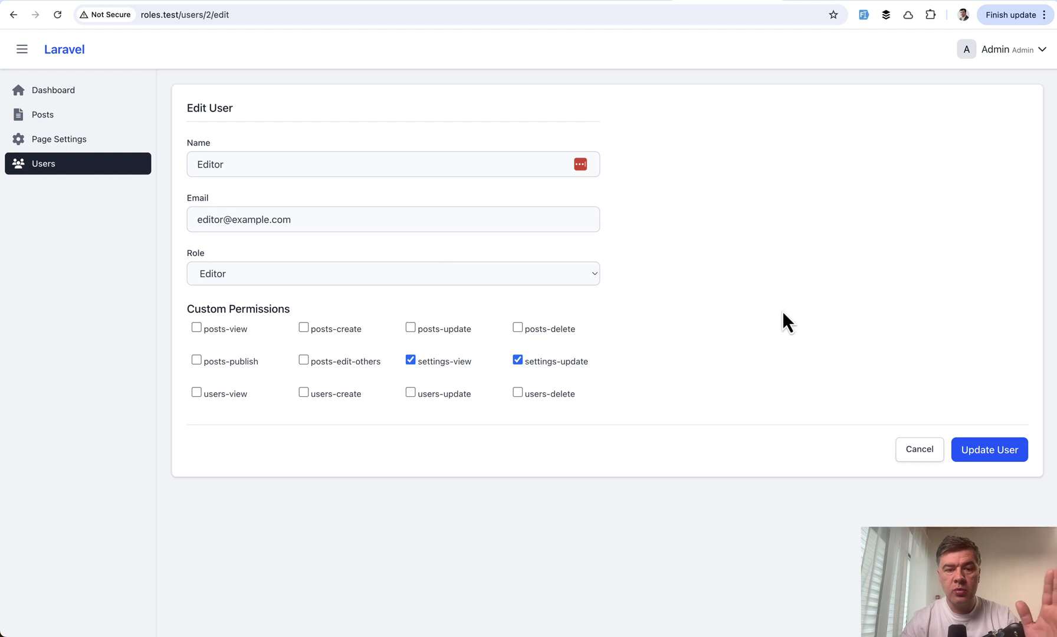
{"action": "left_click", "coordinate": [393, 273]}
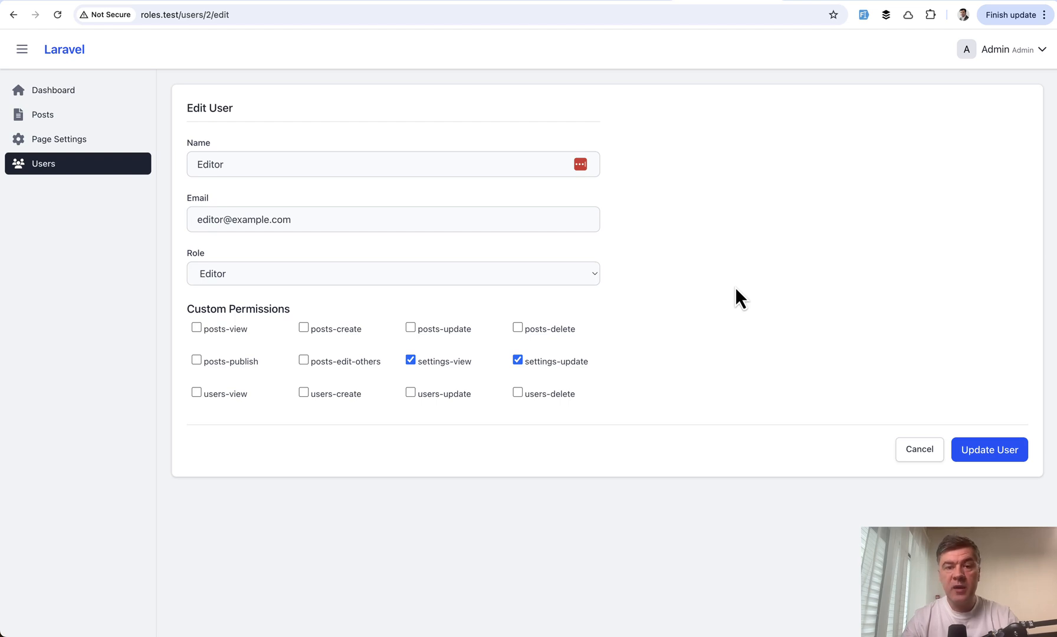
{"action": "mouse_move", "coordinate": [741, 400]}
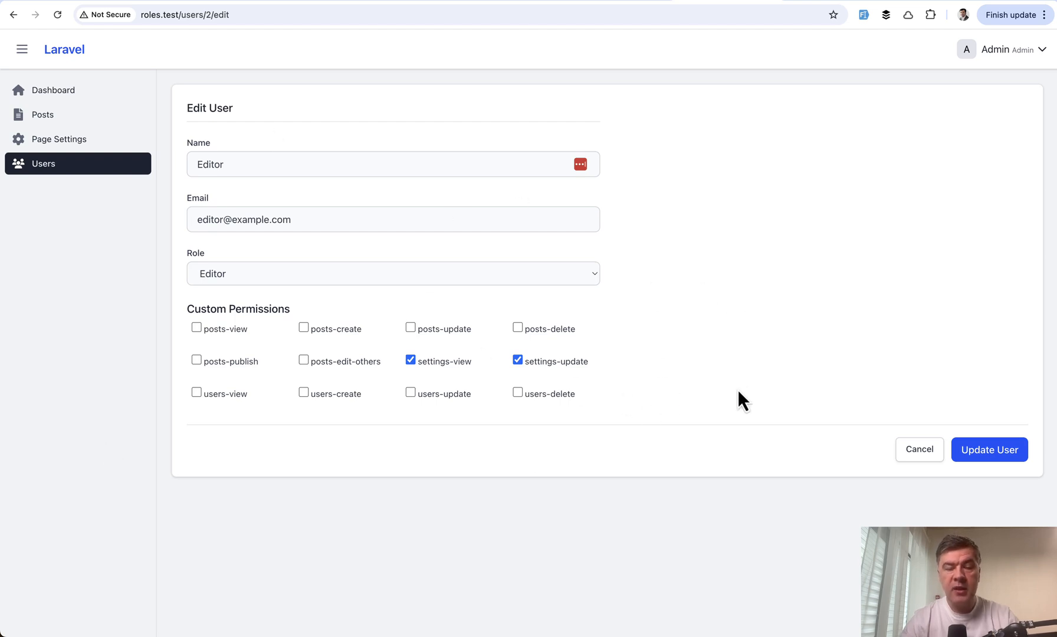
{"action": "mouse_move", "coordinate": [751, 397]}
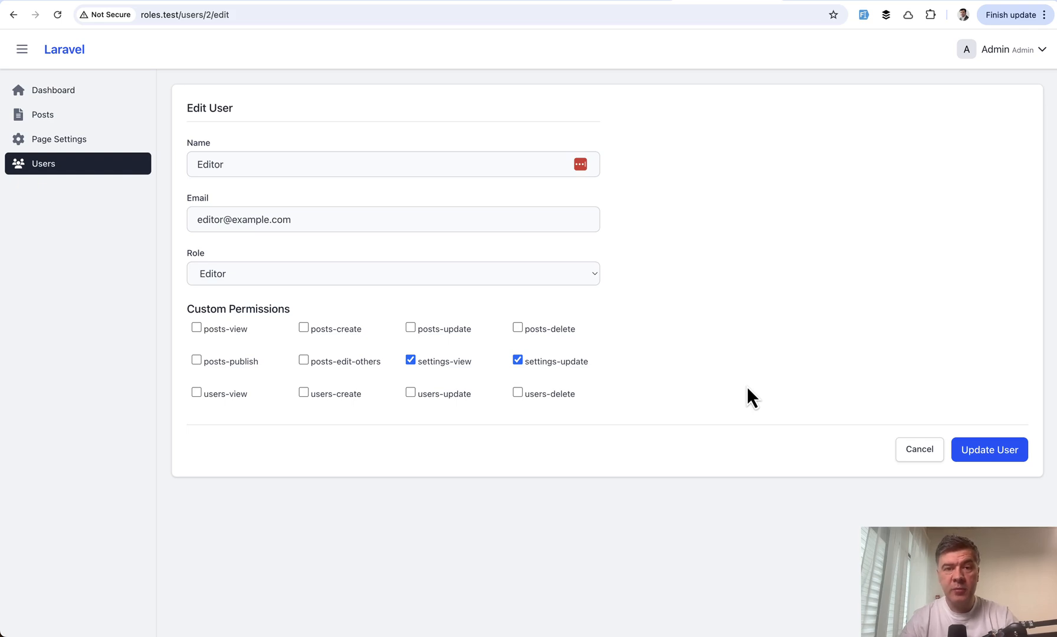
{"action": "mouse_move", "coordinate": [686, 416]}
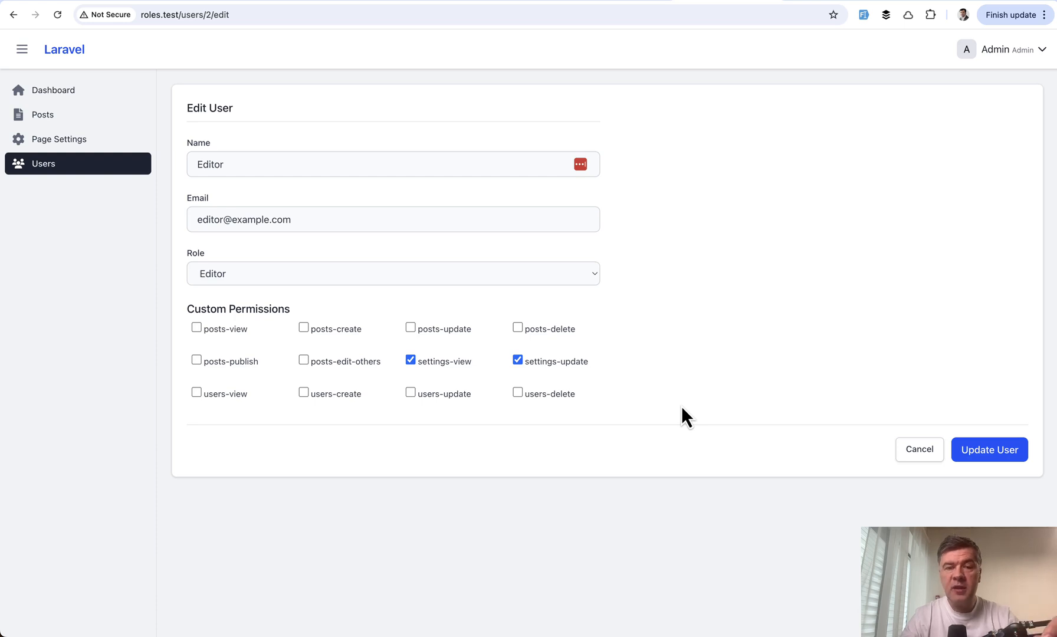
{"action": "mouse_move", "coordinate": [442, 201]}
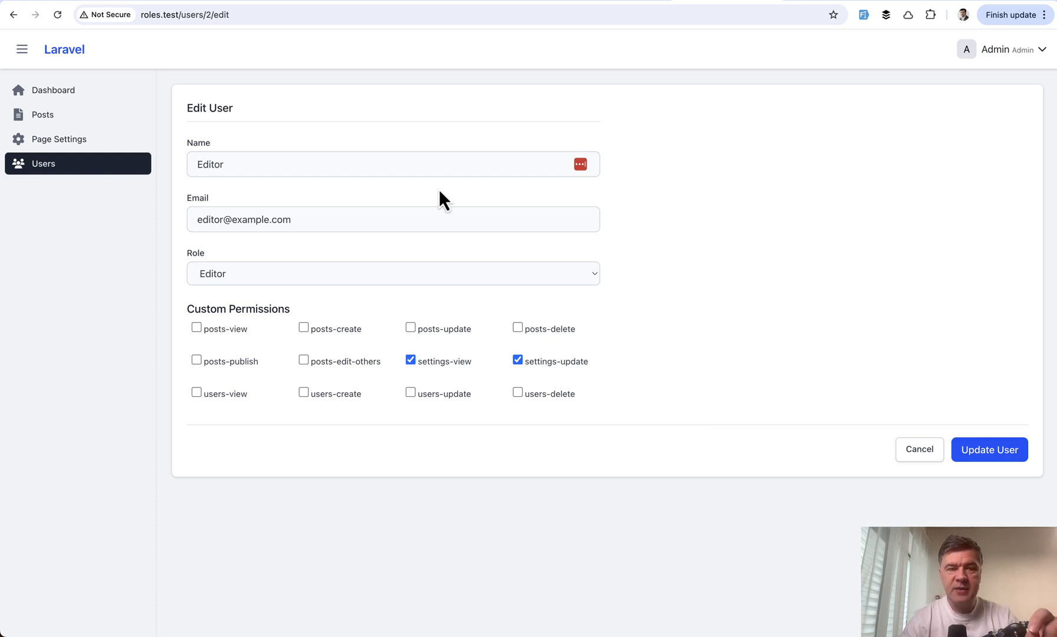
{"action": "mouse_move", "coordinate": [753, 395]}
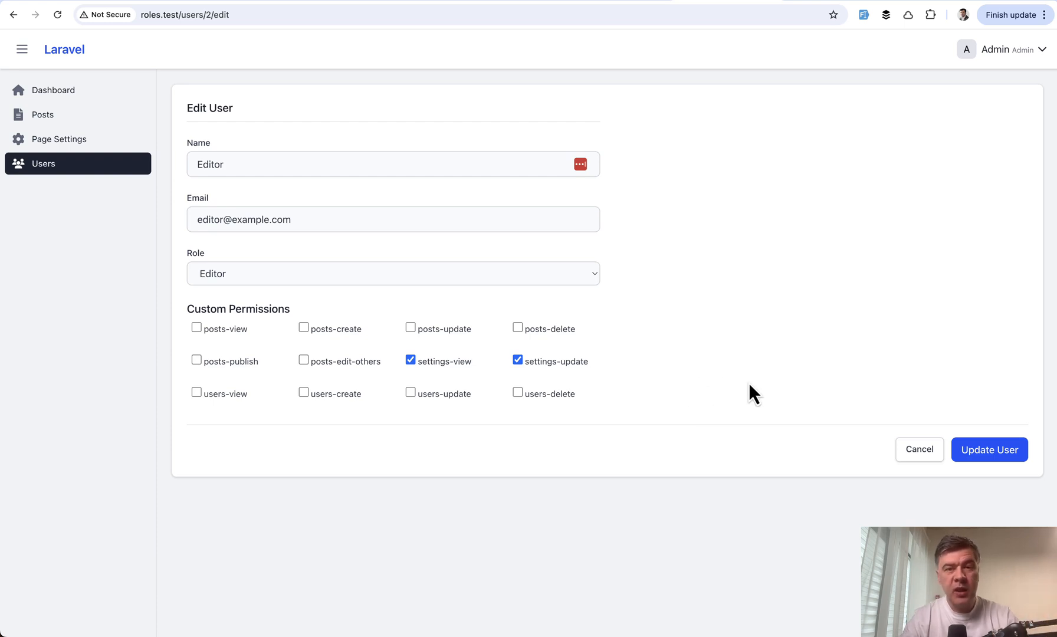
{"action": "left_click", "coordinate": [43, 113]}
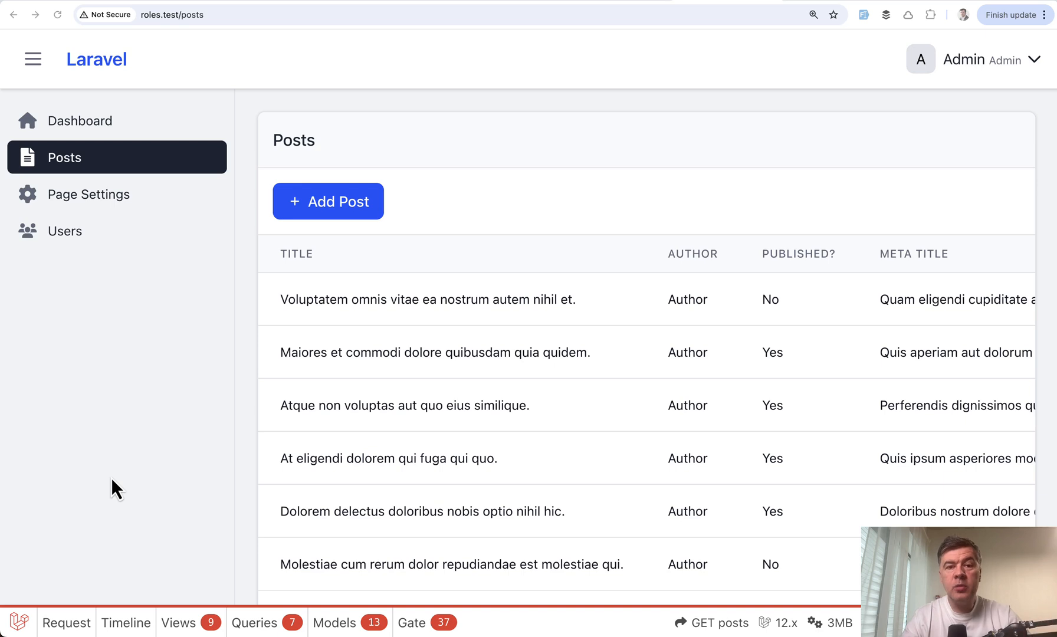
{"action": "mouse_move", "coordinate": [169, 246]}
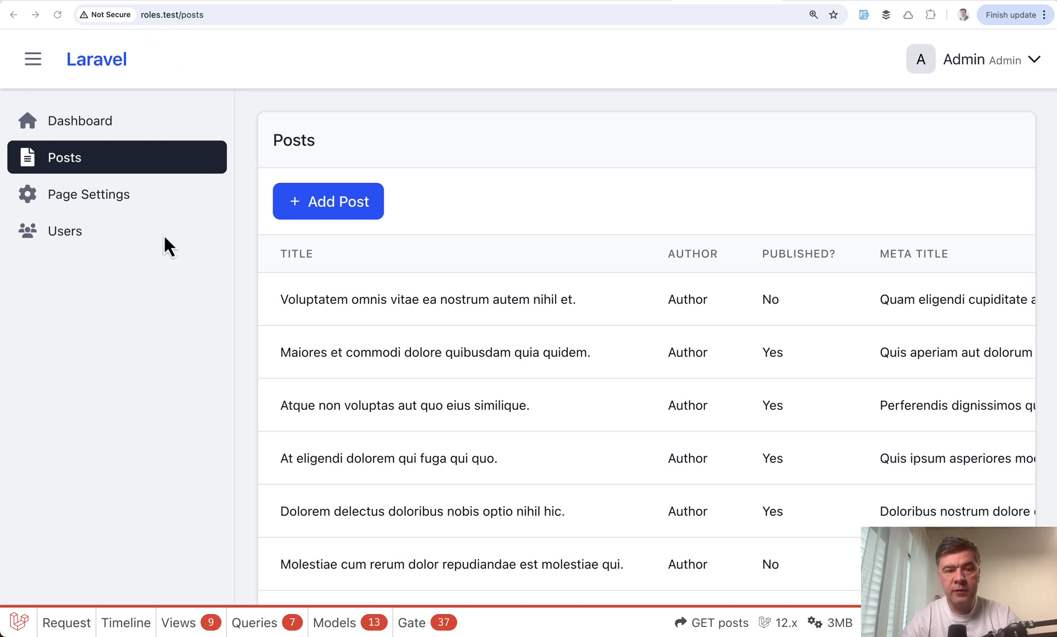
{"action": "mouse_move", "coordinate": [262, 631]}
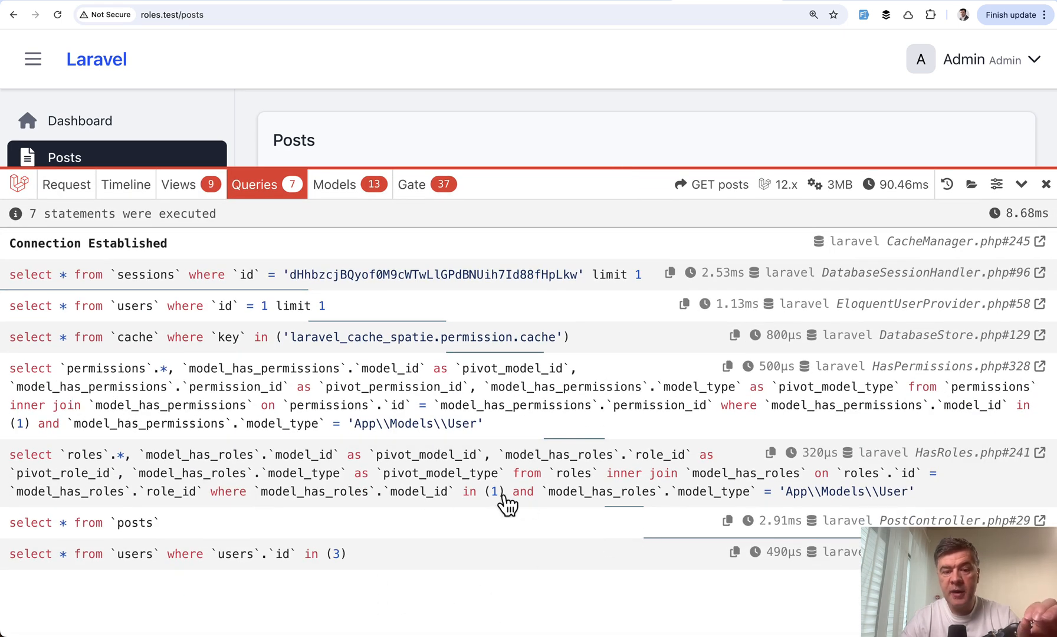
{"action": "mouse_move", "coordinate": [401, 478]}
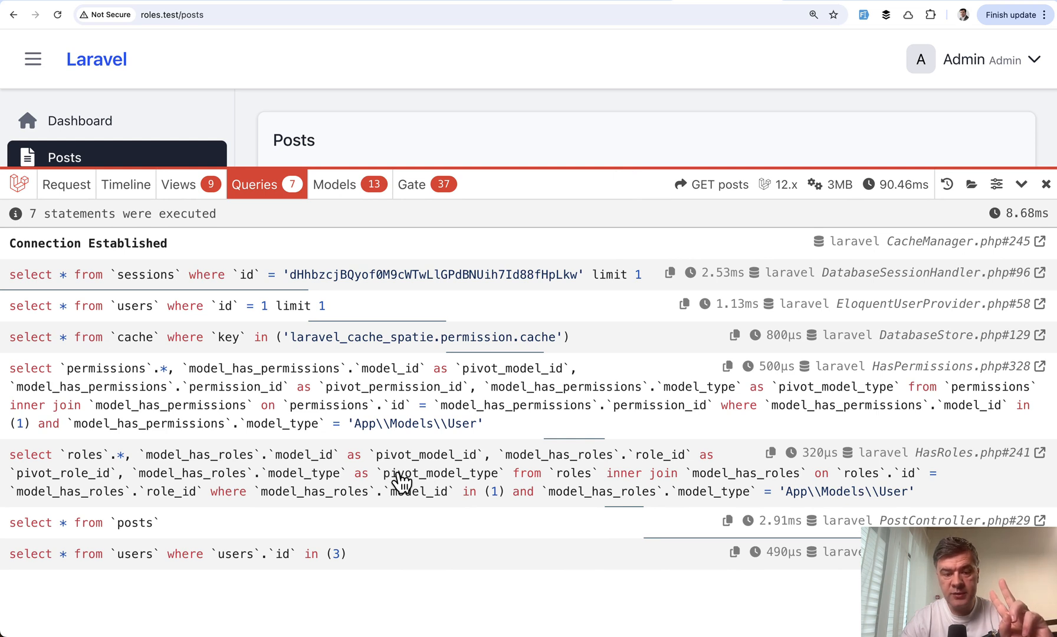
{"action": "mouse_move", "coordinate": [499, 510]}
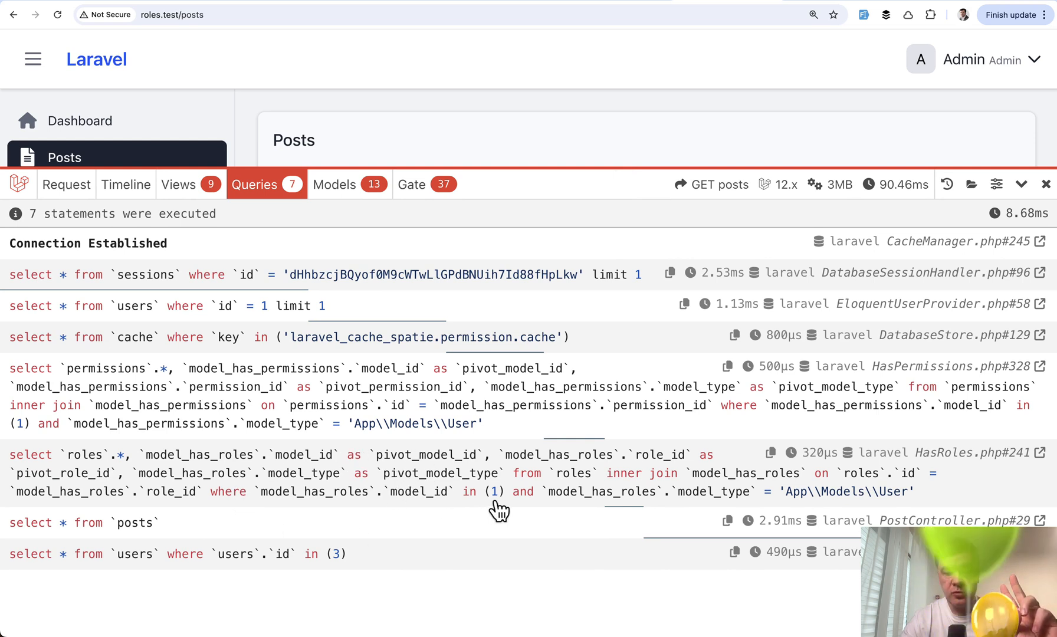
{"action": "mouse_move", "coordinate": [312, 410]}
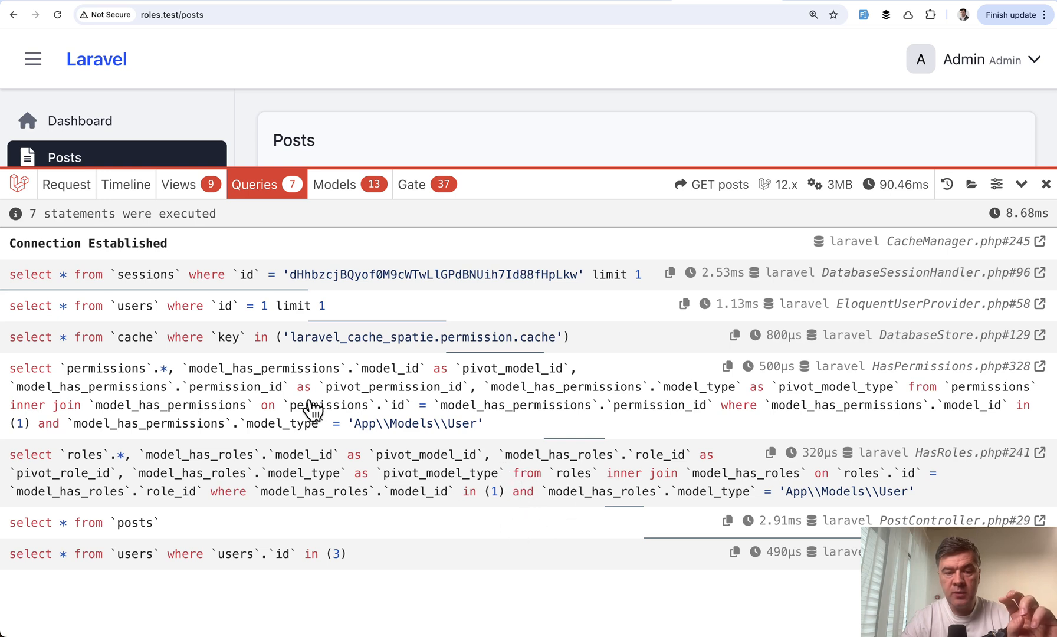
{"action": "mouse_move", "coordinate": [49, 430]}
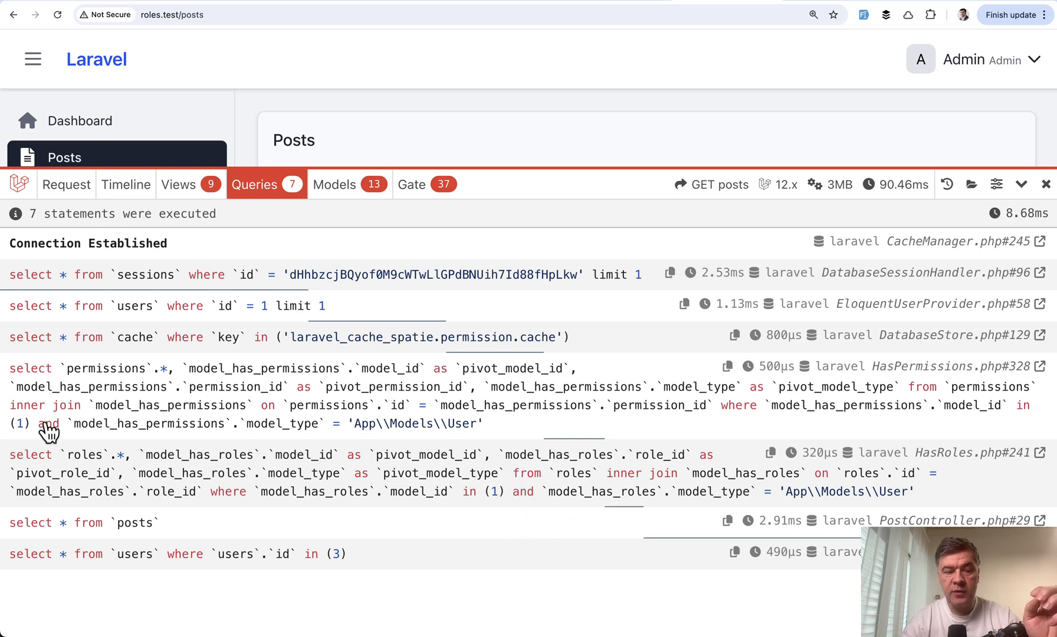
{"action": "mouse_move", "coordinate": [170, 388]}
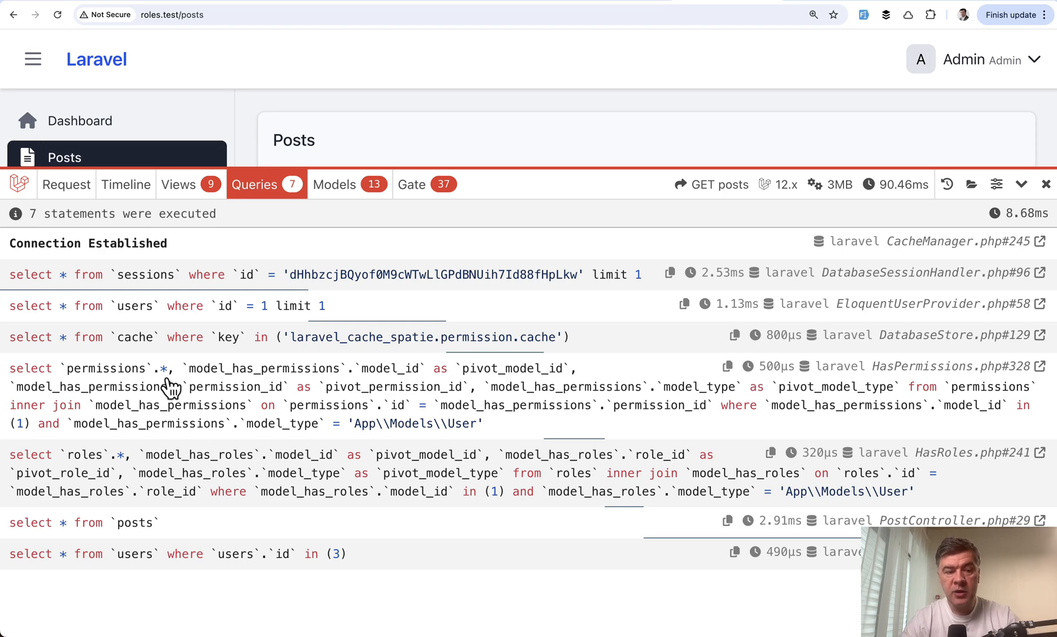
{"action": "mouse_move", "coordinate": [598, 361]}
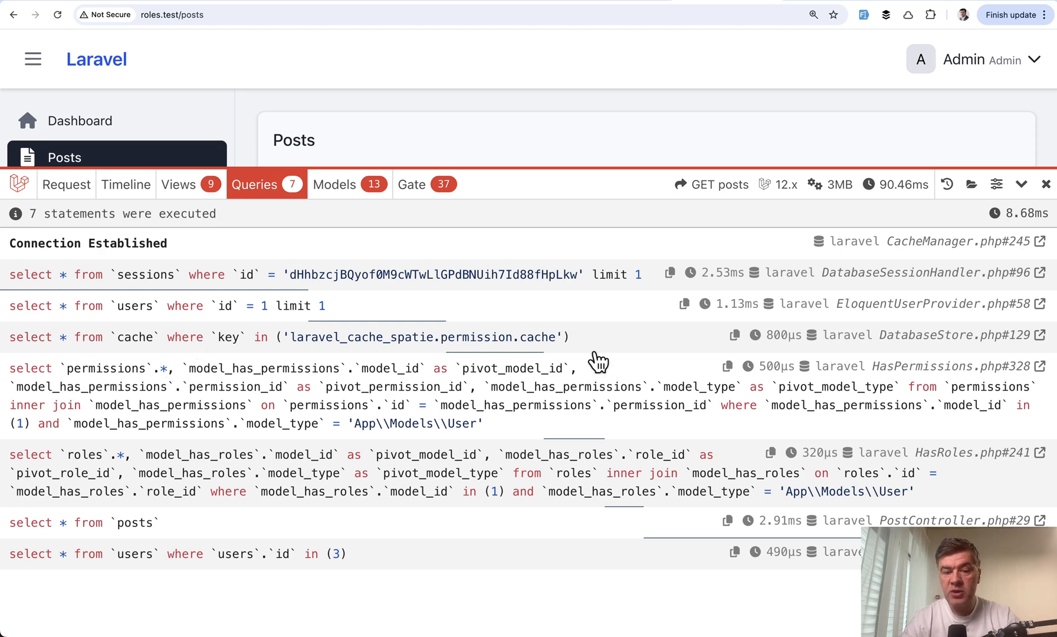
{"action": "mouse_move", "coordinate": [414, 619]}
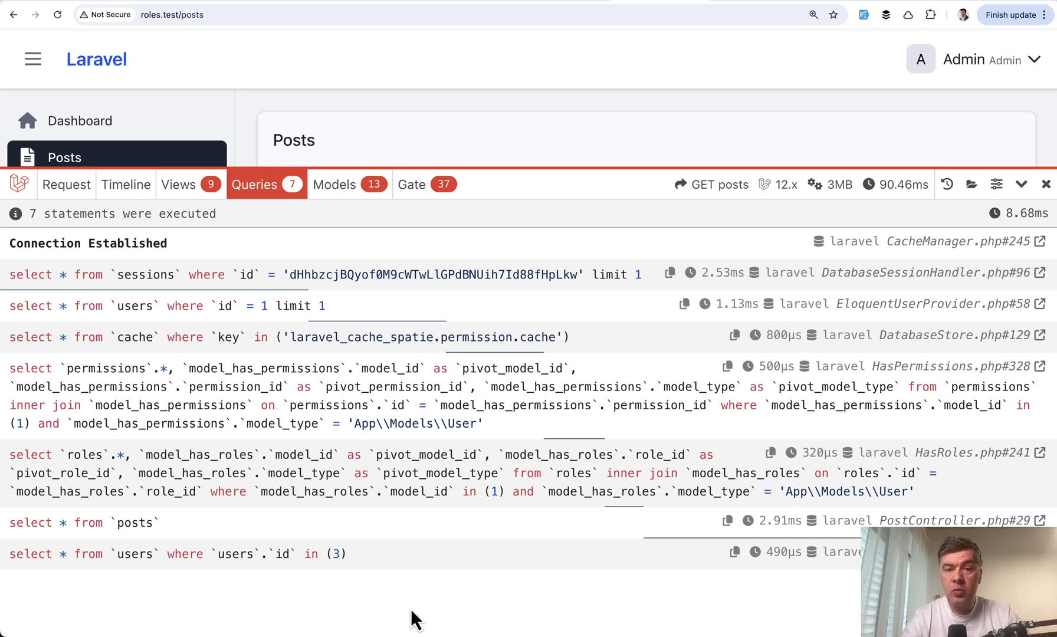
{"action": "mouse_move", "coordinate": [932, 12]}
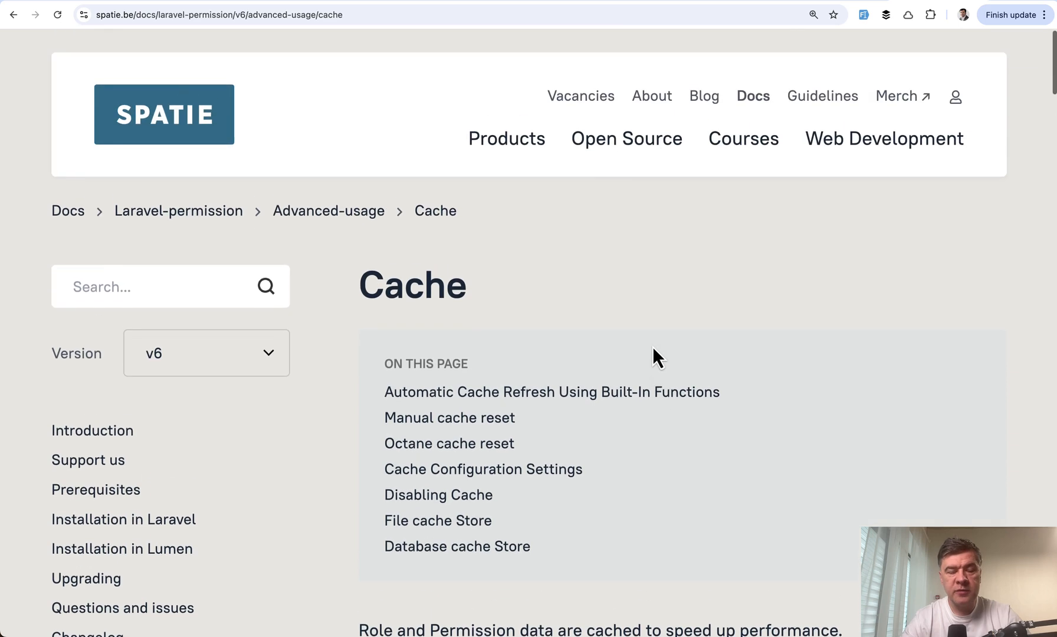
Scroll the Cache docs to the intro about cached role and permission data.
{"action": "scroll", "scroll_direction": "down", "scroll_amount": 3}
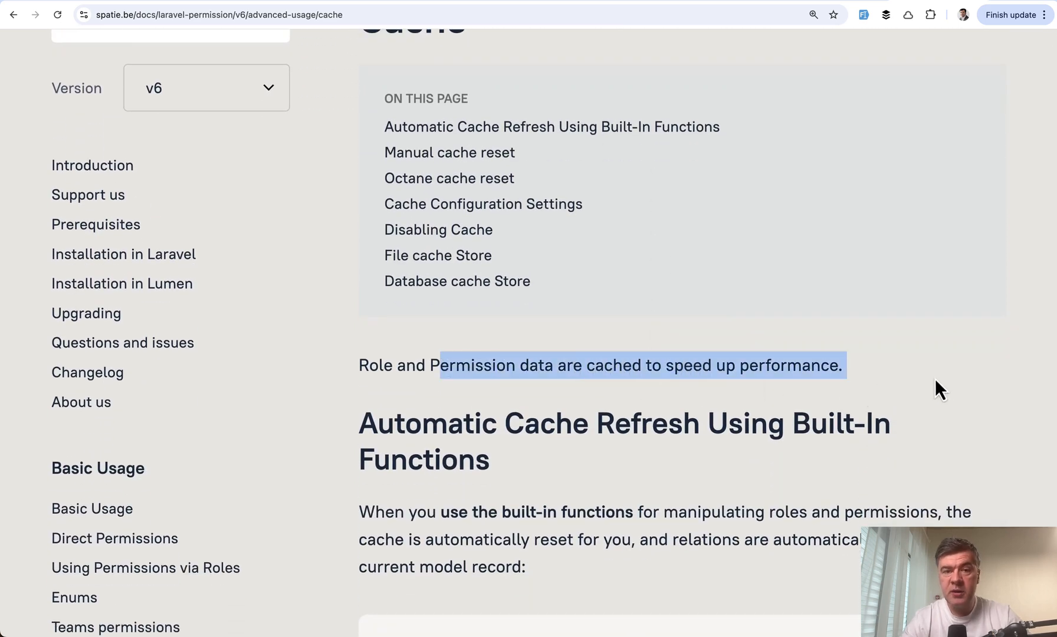
{"action": "mouse_move", "coordinate": [670, 12]}
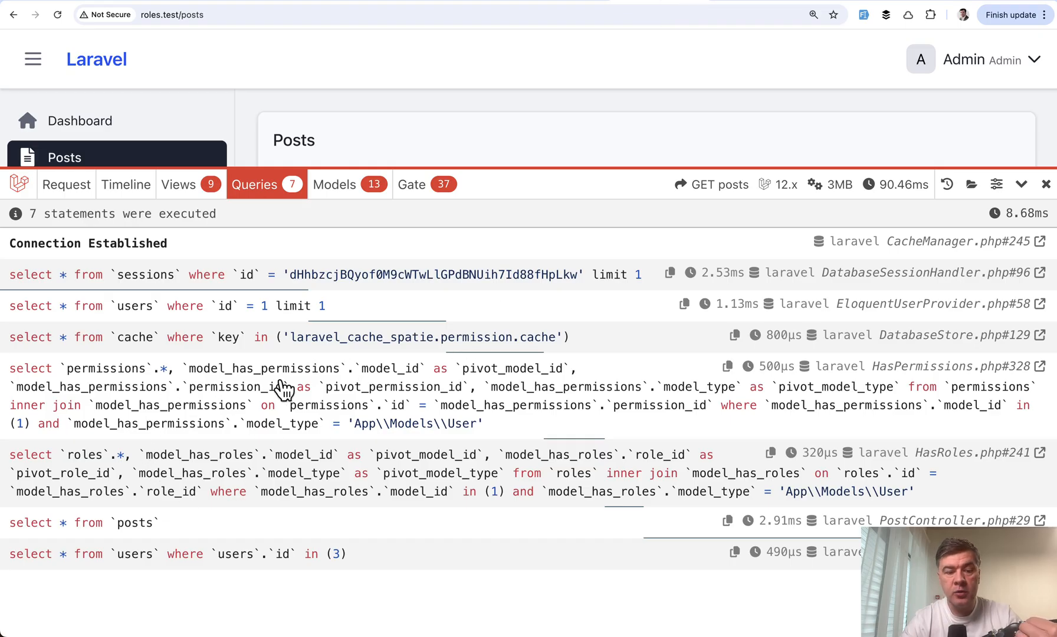
{"action": "mouse_move", "coordinate": [513, 351]}
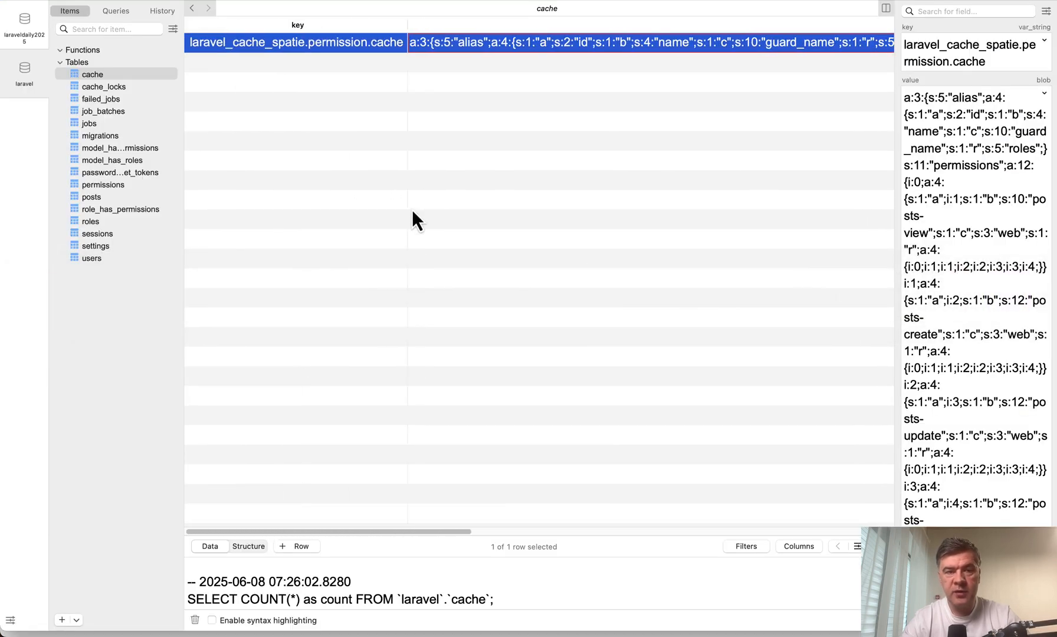
{"action": "mouse_move", "coordinate": [547, 158]}
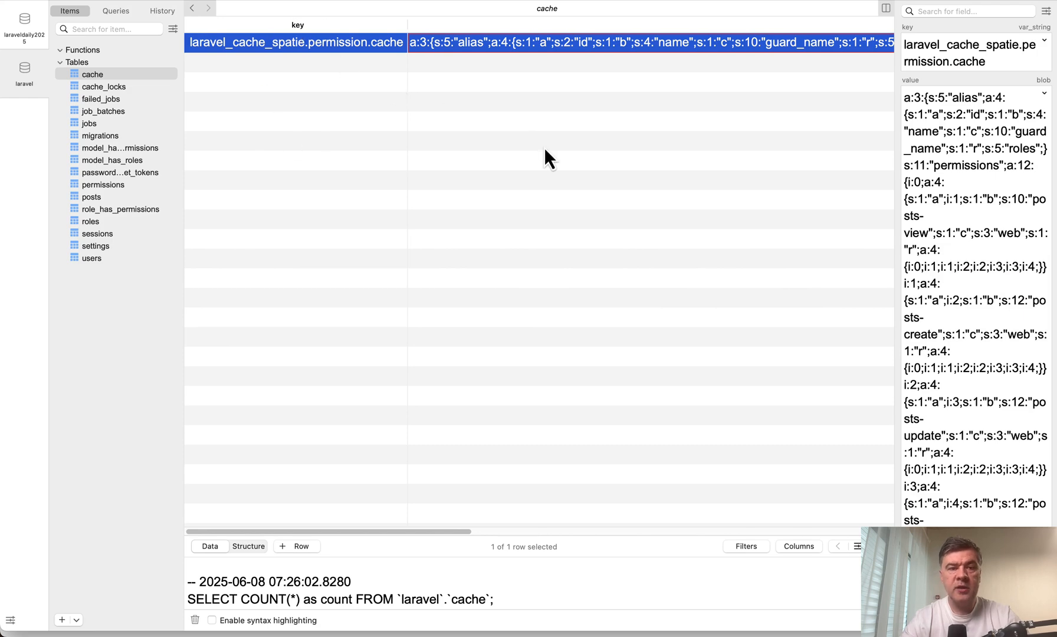
Scroll through the laravel_cache_spatie.permission.cache value listing permissions and roles.
{"action": "scroll", "scroll_direction": "down", "scroll_amount": 3}
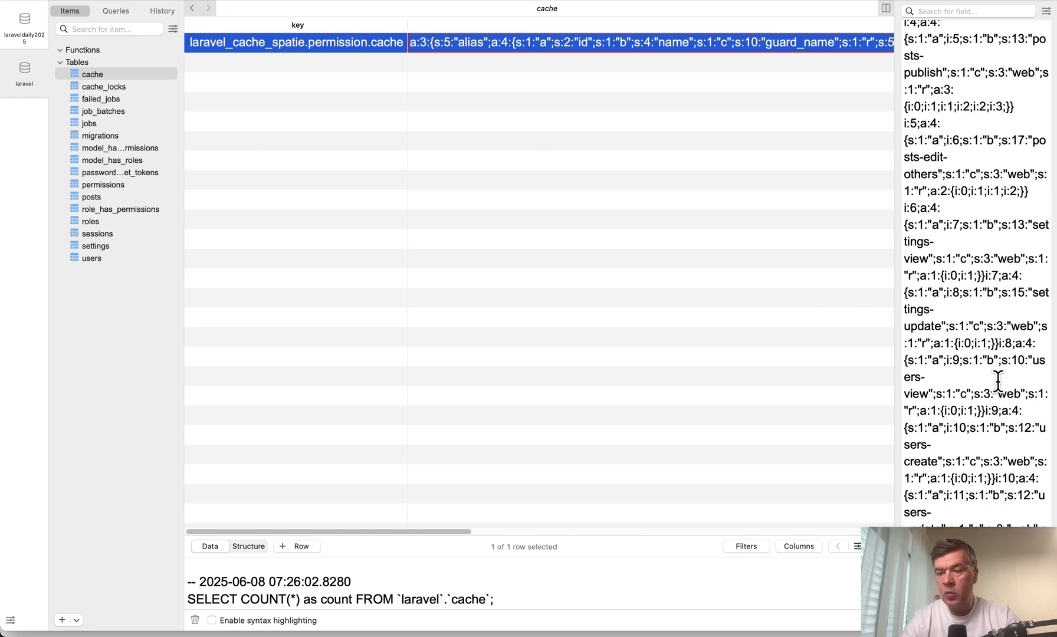
{"action": "scroll", "scroll_direction": "down", "scroll_amount": 3}
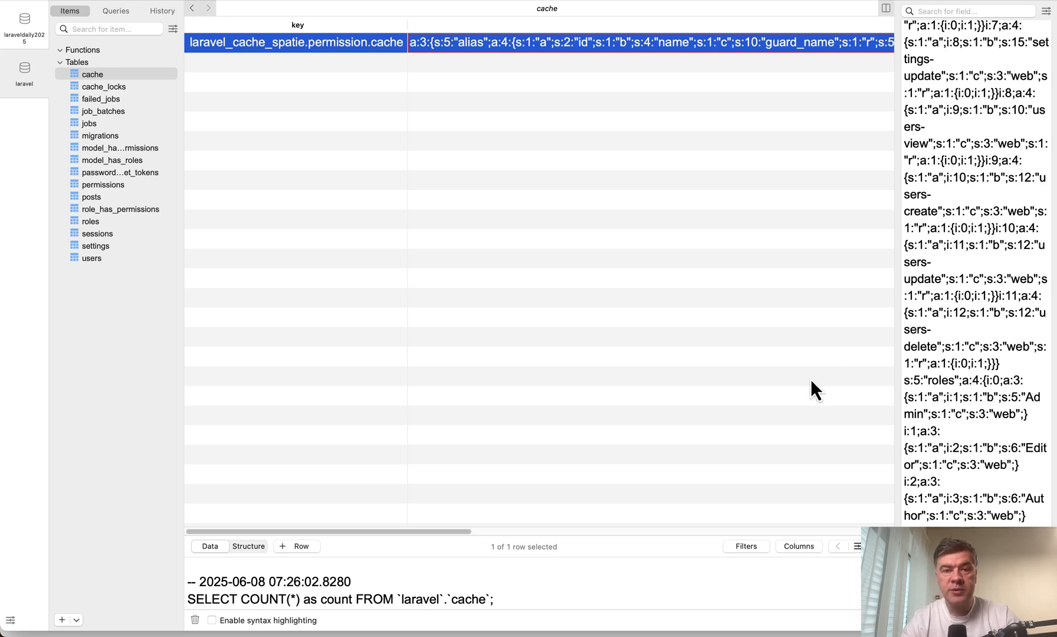
{"action": "mouse_move", "coordinate": [680, 431]}
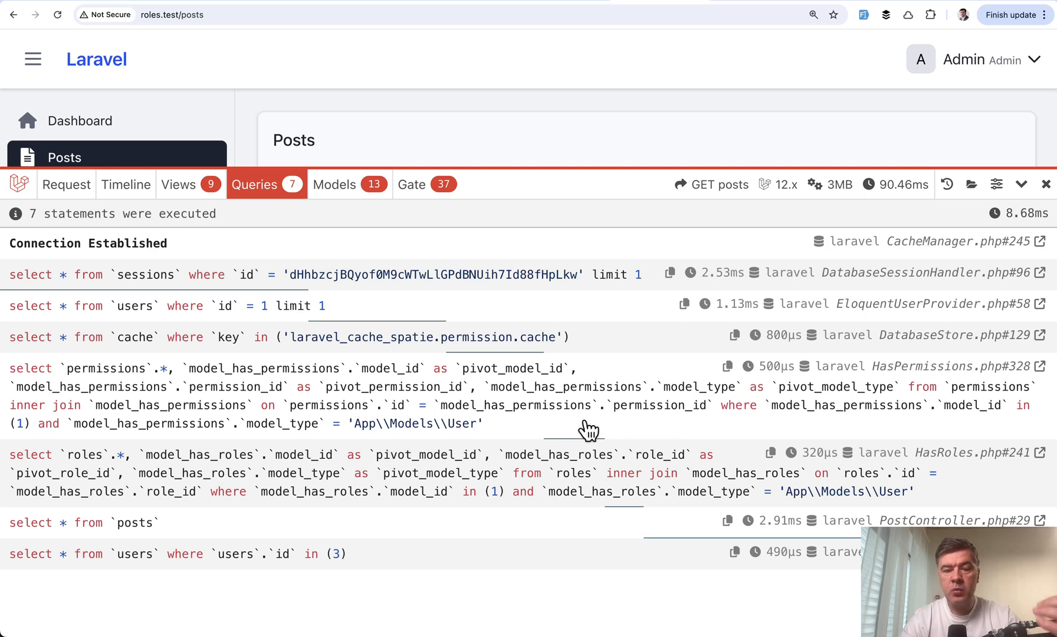
{"action": "mouse_move", "coordinate": [608, 470]}
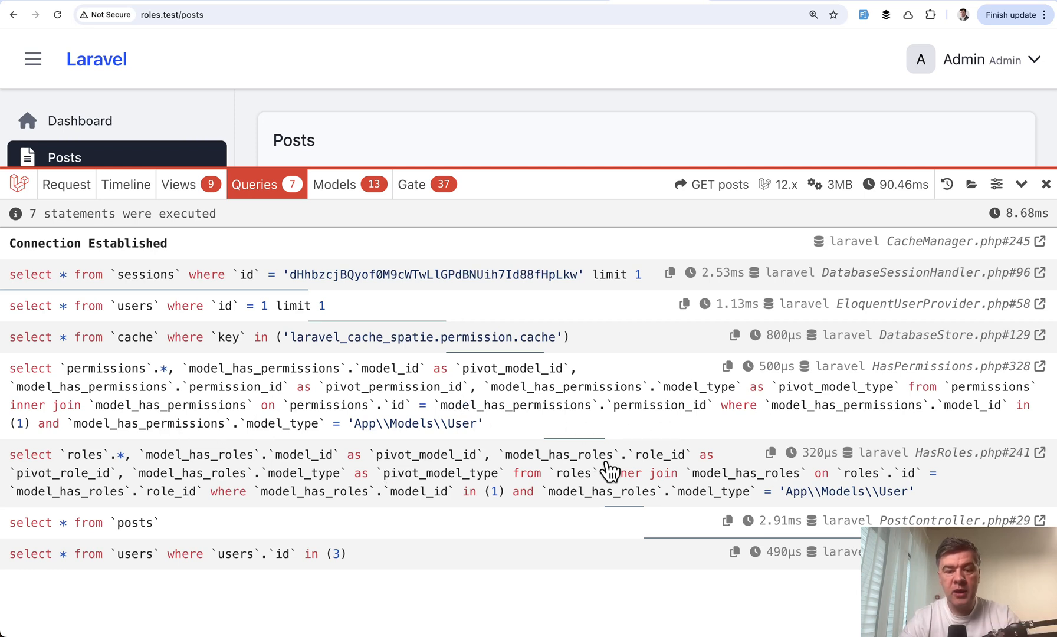
{"action": "mouse_move", "coordinate": [820, 274]}
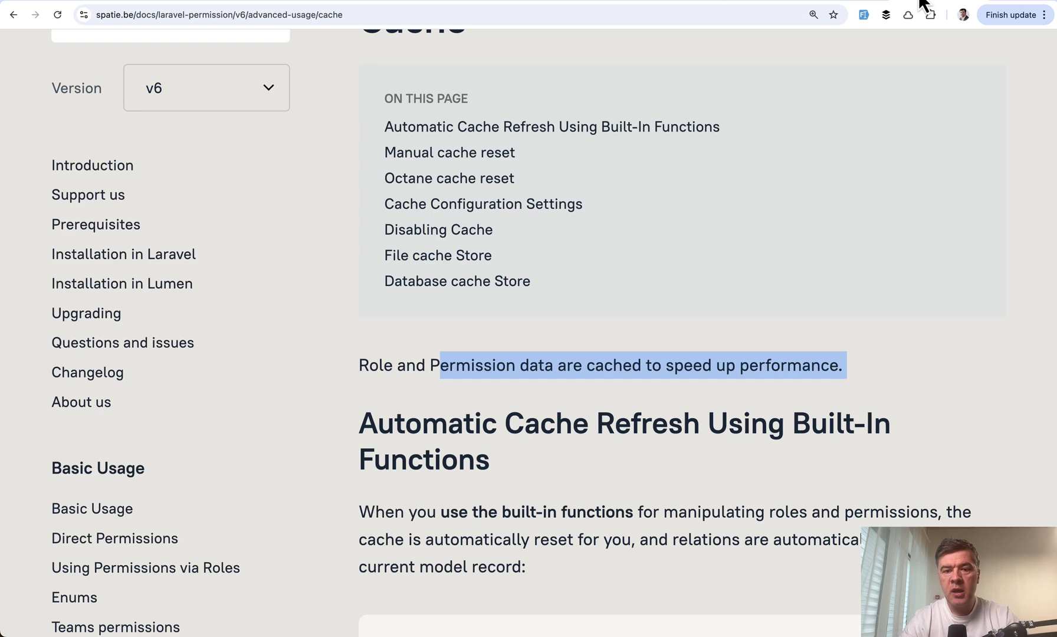
Scroll the Cache documentation past the code examples to the HOWEVER paragraph.
{"action": "scroll", "scroll_direction": "down", "scroll_amount": 3}
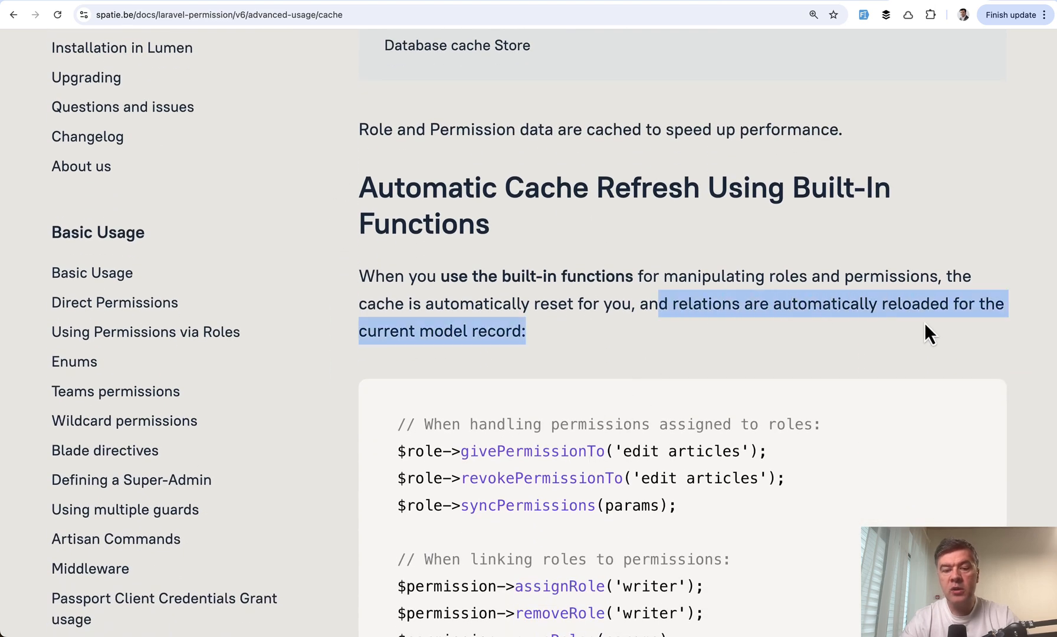
{"action": "scroll", "scroll_direction": "down", "scroll_amount": 3}
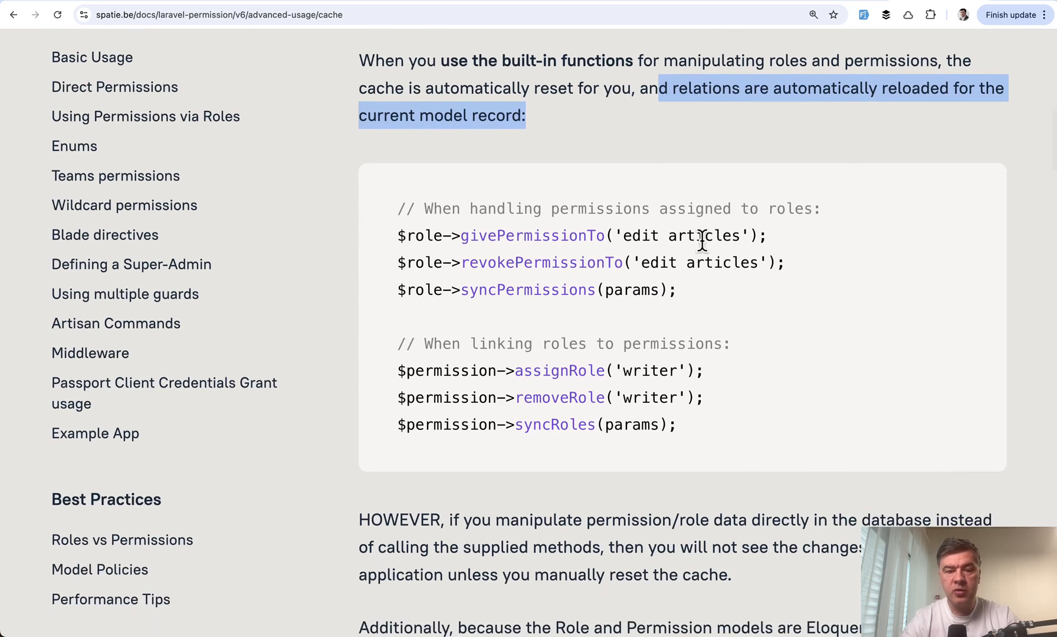
{"action": "scroll", "scroll_direction": "up", "scroll_amount": 3}
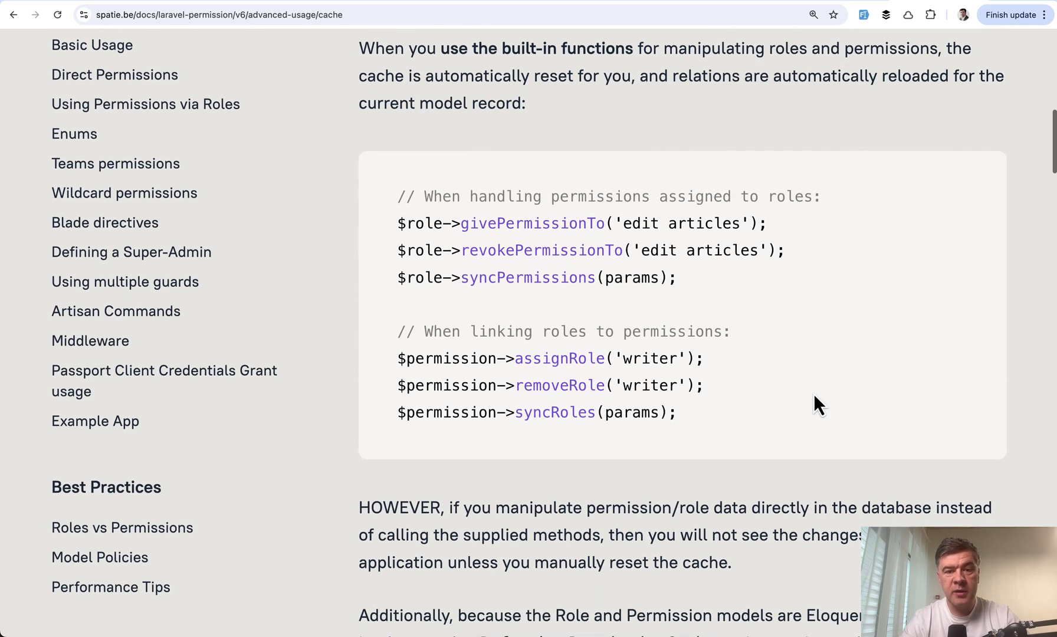
{"action": "mouse_move", "coordinate": [801, 375]}
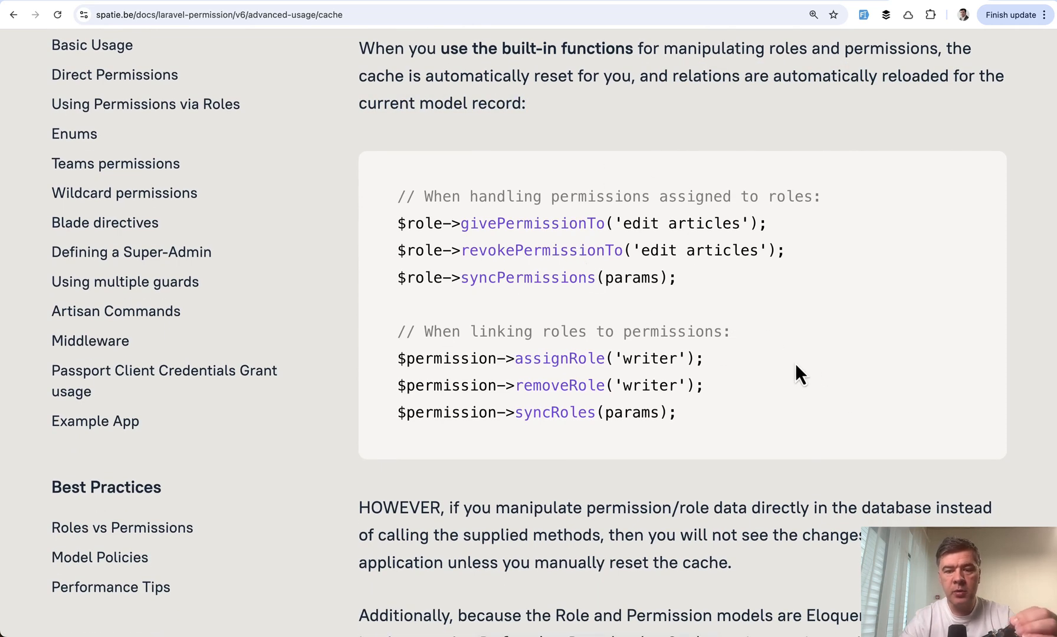
{"action": "scroll", "scroll_direction": "down", "scroll_amount": 3}
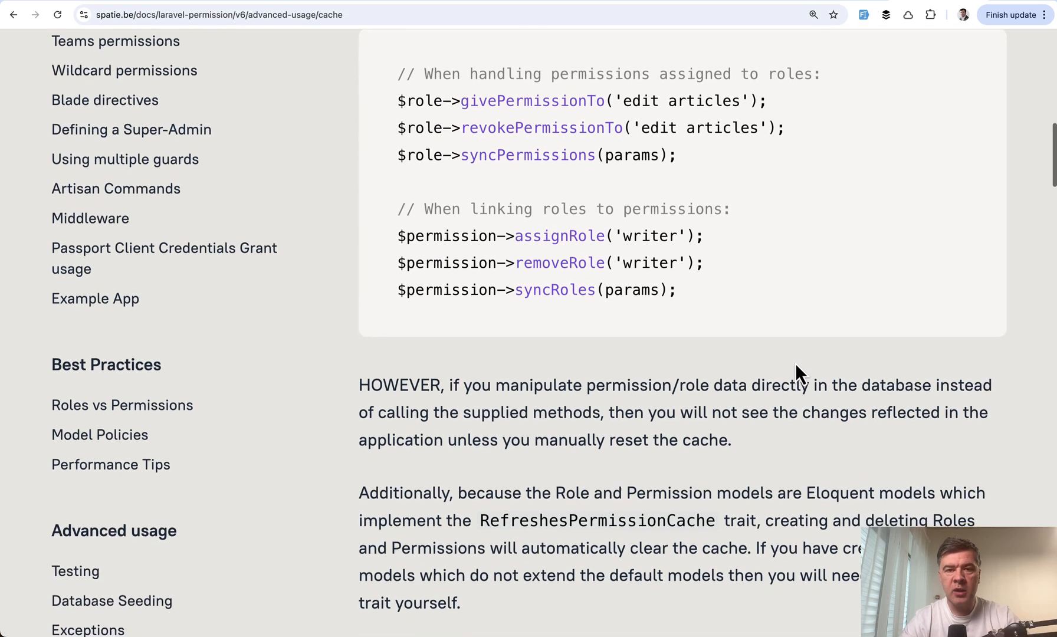
{"action": "scroll", "scroll_direction": "down", "scroll_amount": 3}
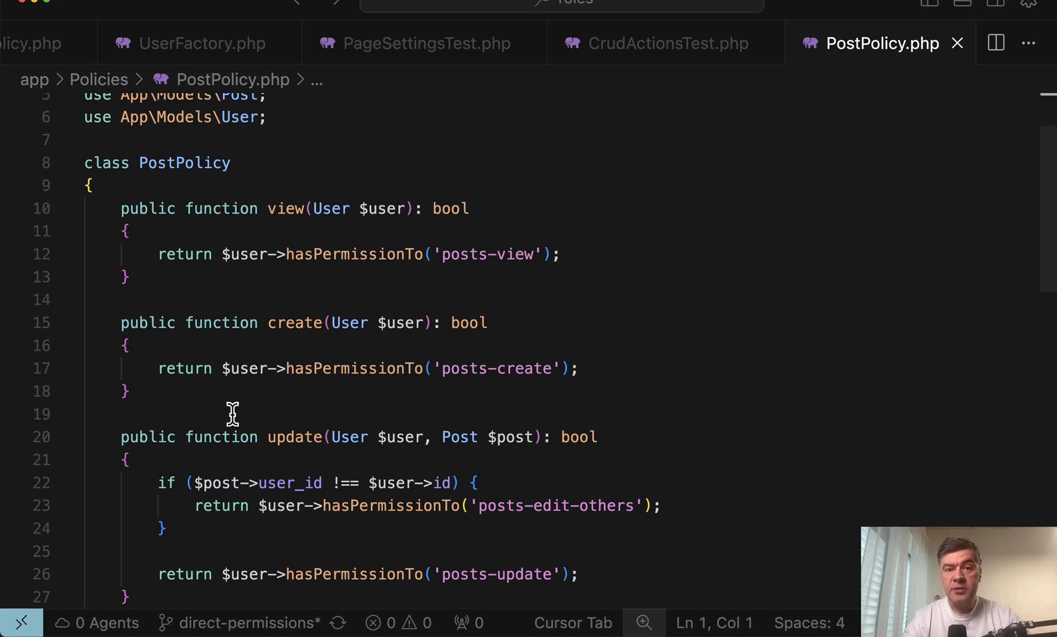
{"action": "mouse_move", "coordinate": [242, 330]}
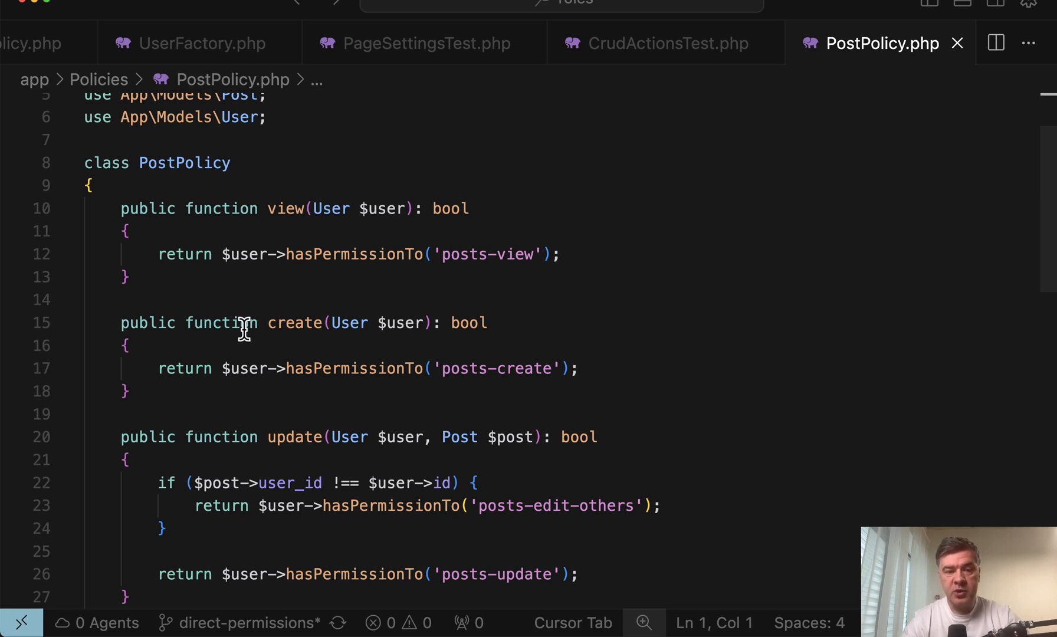
{"action": "mouse_move", "coordinate": [339, 247]}
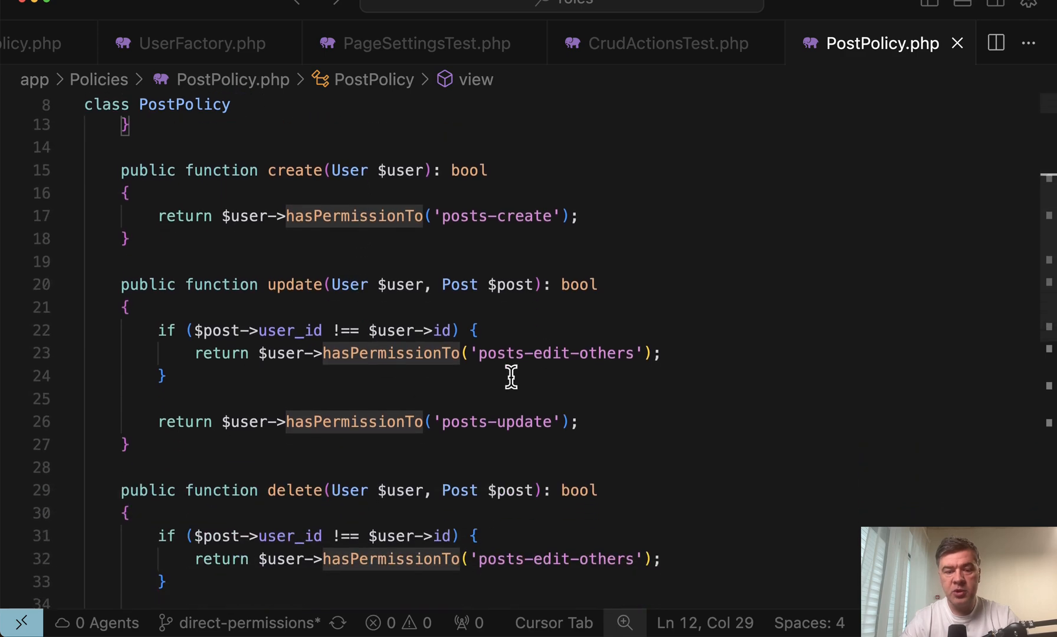
{"action": "scroll", "scroll_direction": "down", "scroll_amount": 3}
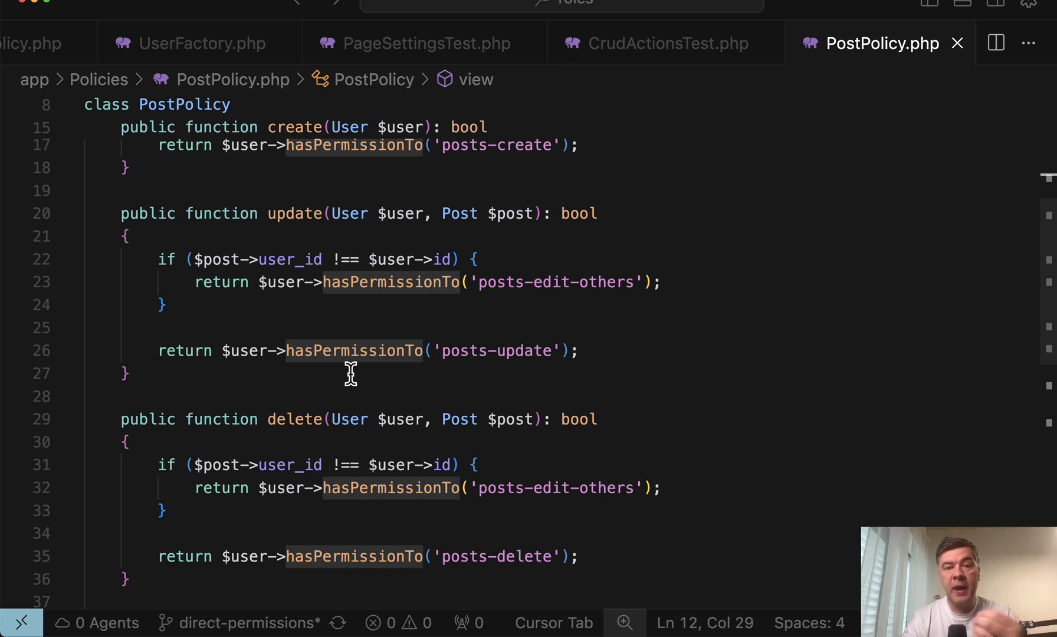
{"action": "mouse_move", "coordinate": [461, 205]}
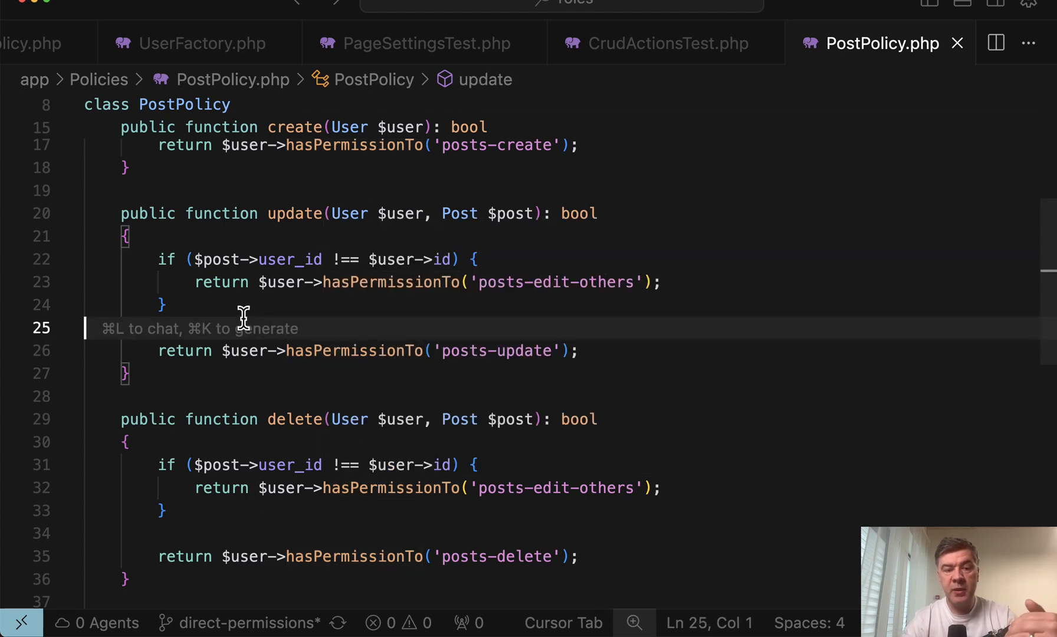
{"action": "scroll", "scroll_direction": "up", "scroll_amount": 3}
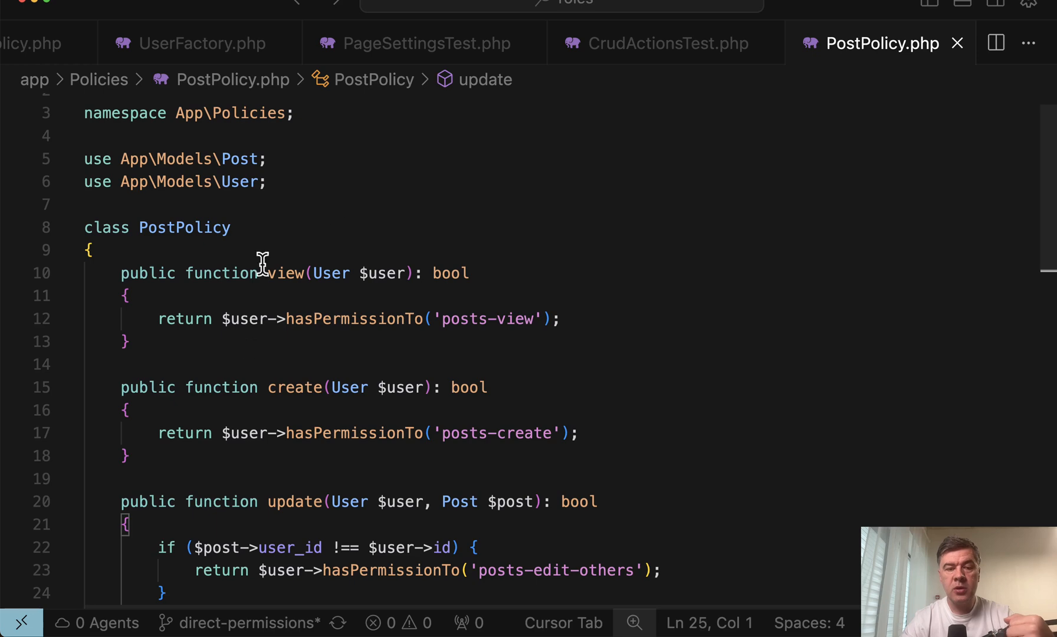
{"action": "mouse_move", "coordinate": [696, 429]}
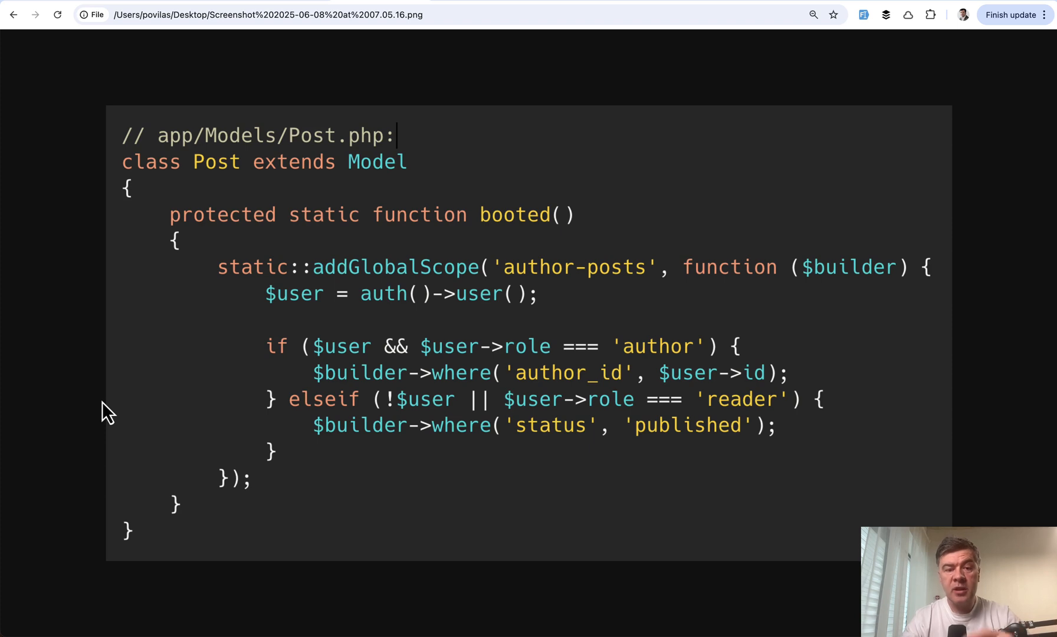
{"action": "mouse_move", "coordinate": [468, 359]}
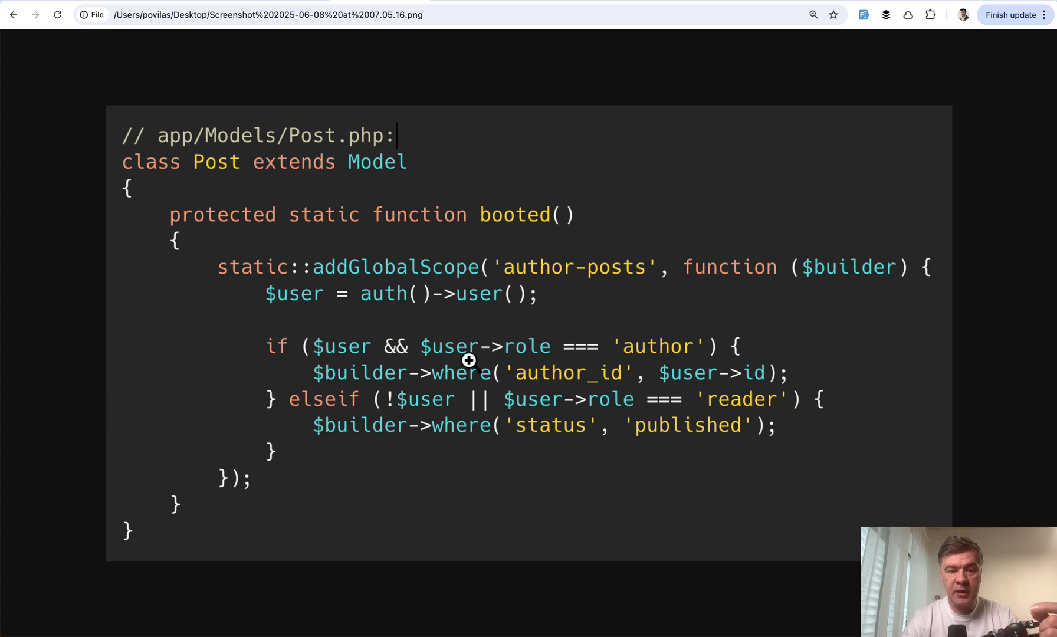
{"action": "mouse_move", "coordinate": [512, 398]}
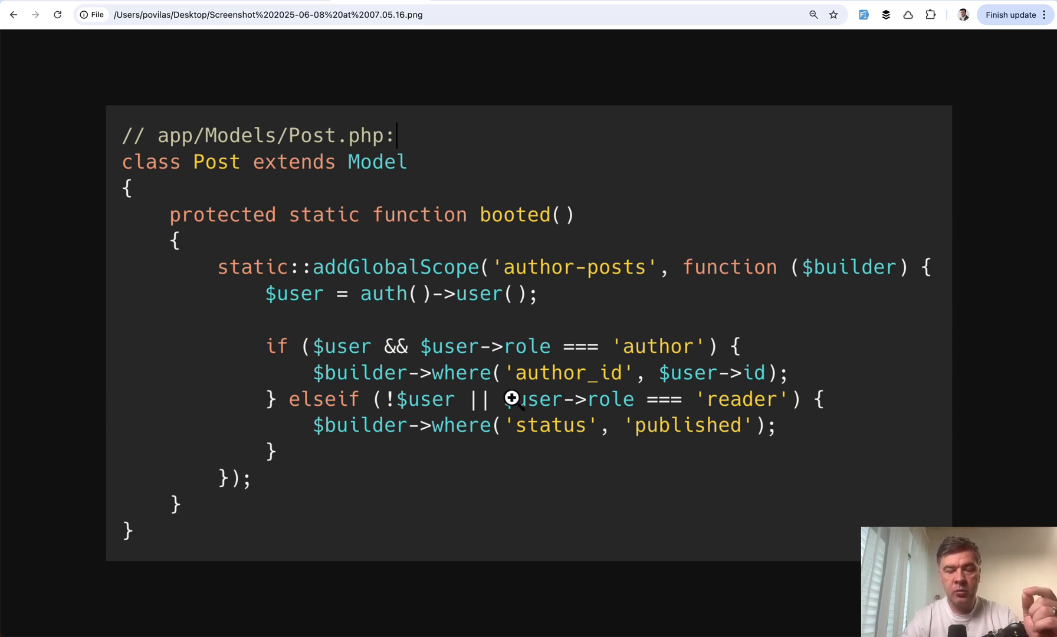
{"action": "mouse_move", "coordinate": [539, 475]}
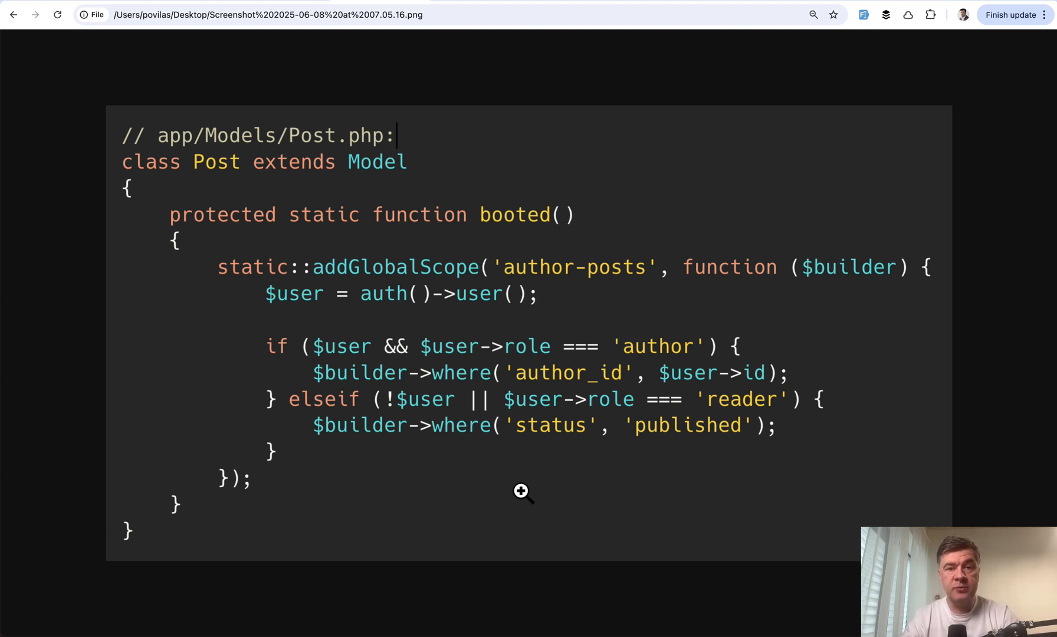
Show the Post model global scope screenshot tab.
{"action": "left_click", "coordinate": [195, 14]}
{"action": "type", "text": "spatie.be/docs/laravel-permission/v6/introduction"}
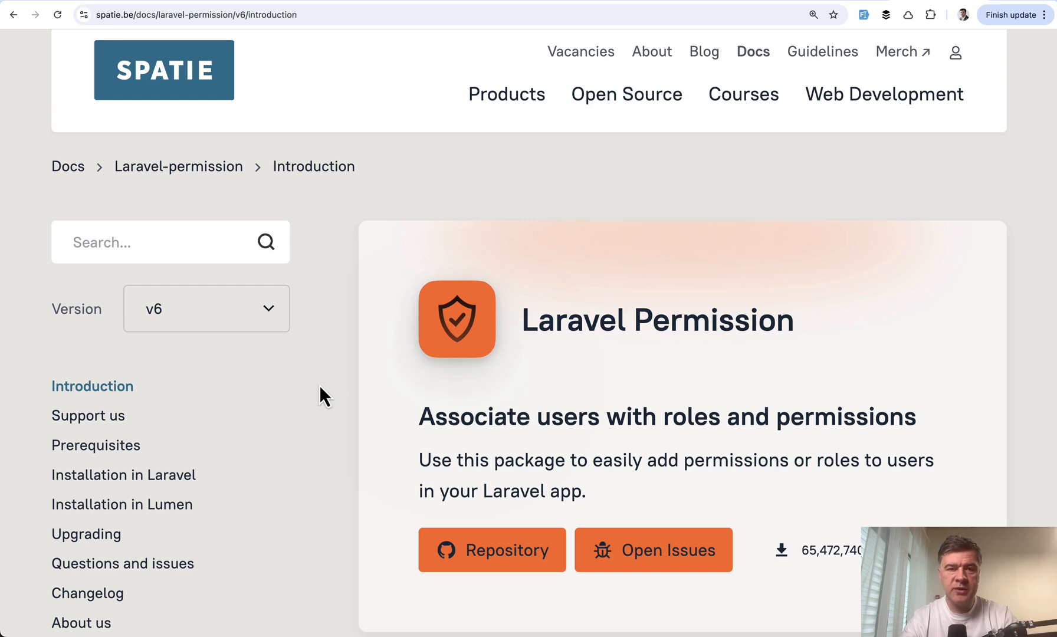
Open the laraveldaily.com course tab and scroll its lesson list.
{"action": "left_click", "coordinate": [202, 14]}
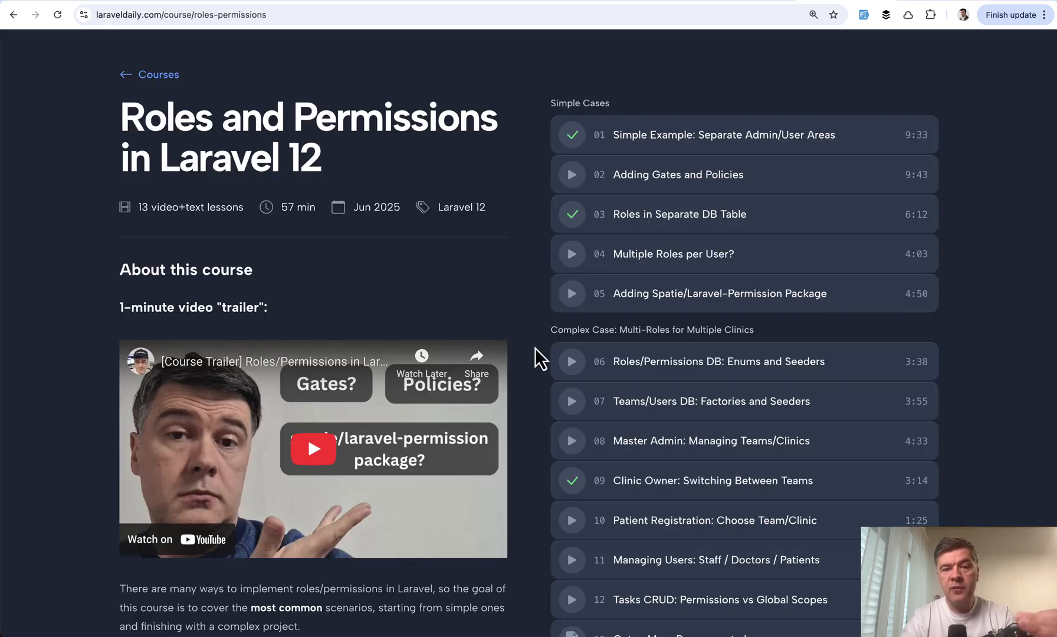
{"action": "scroll", "scroll_direction": "down", "scroll_amount": 3}
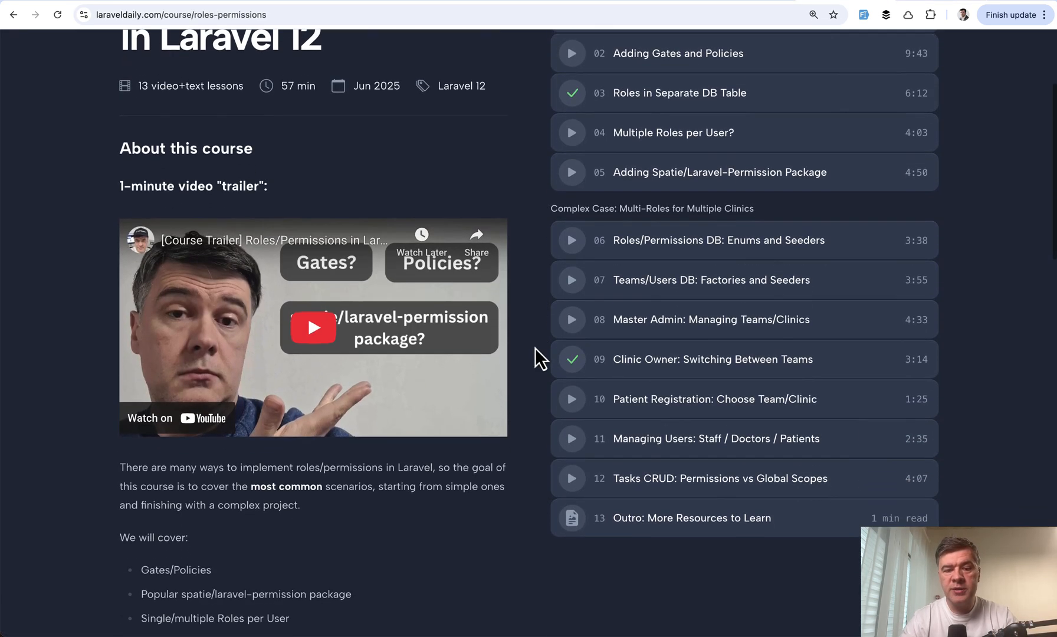
{"action": "scroll", "scroll_direction": "up", "scroll_amount": 3}
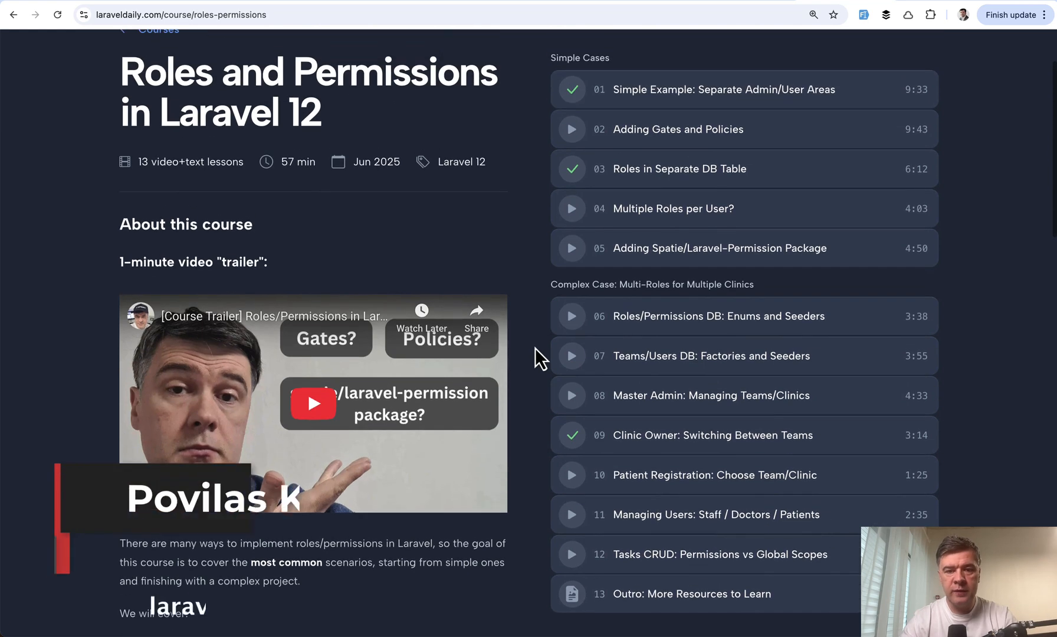